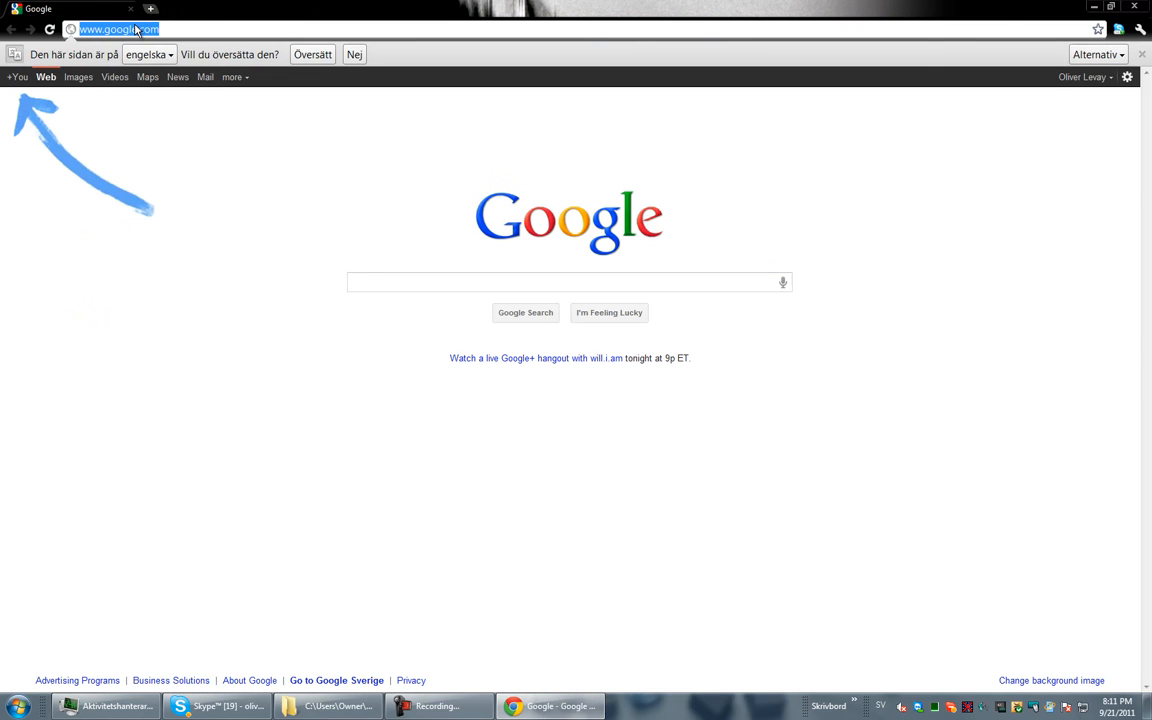
- Search Google for 'mycraft' and browse the Frustra MyCraft mod manager page
{"action": "type", "text": "google.se"}
{"action": "left_click", "coordinate": [568, 282]}
{"action": "type", "text": "mycraft"}
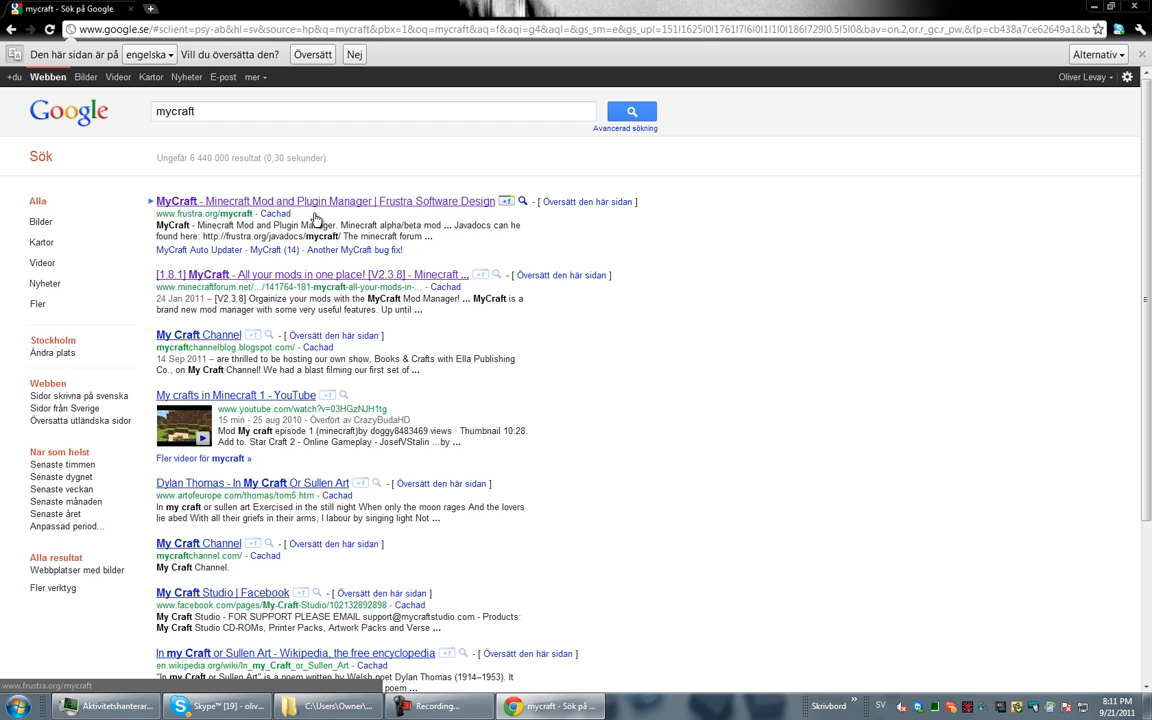
{"action": "left_click", "coordinate": [324, 200]}
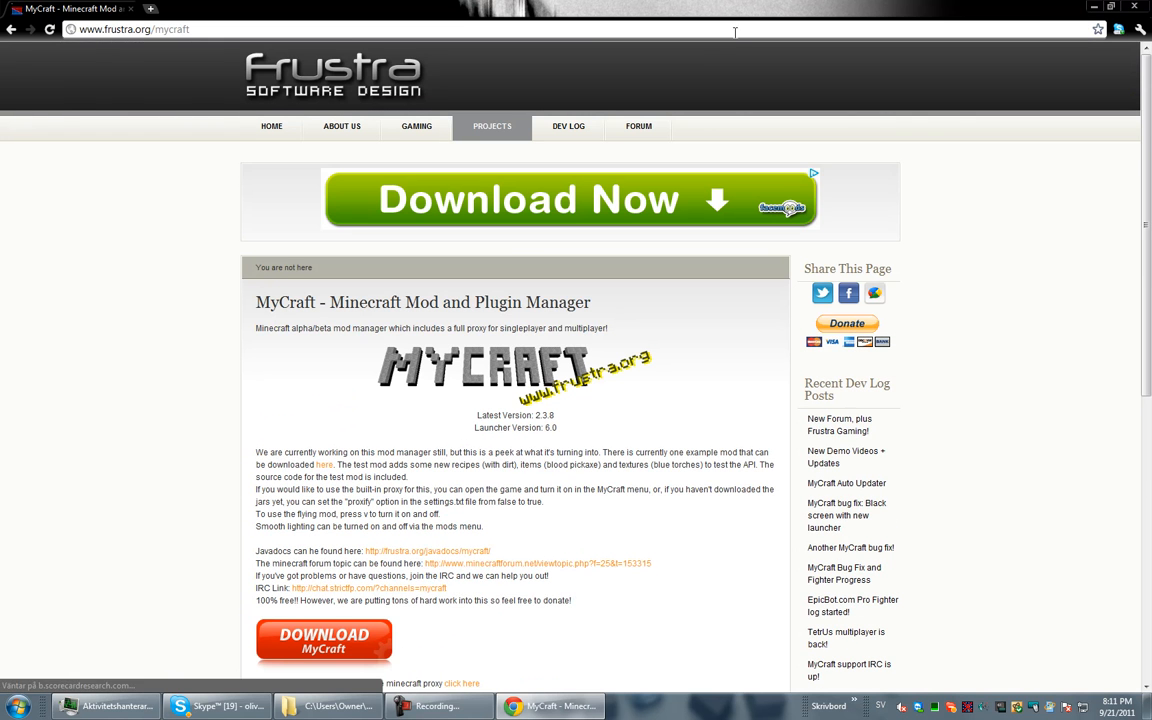
{"action": "scroll", "scroll_direction": "down", "scroll_amount": 3}
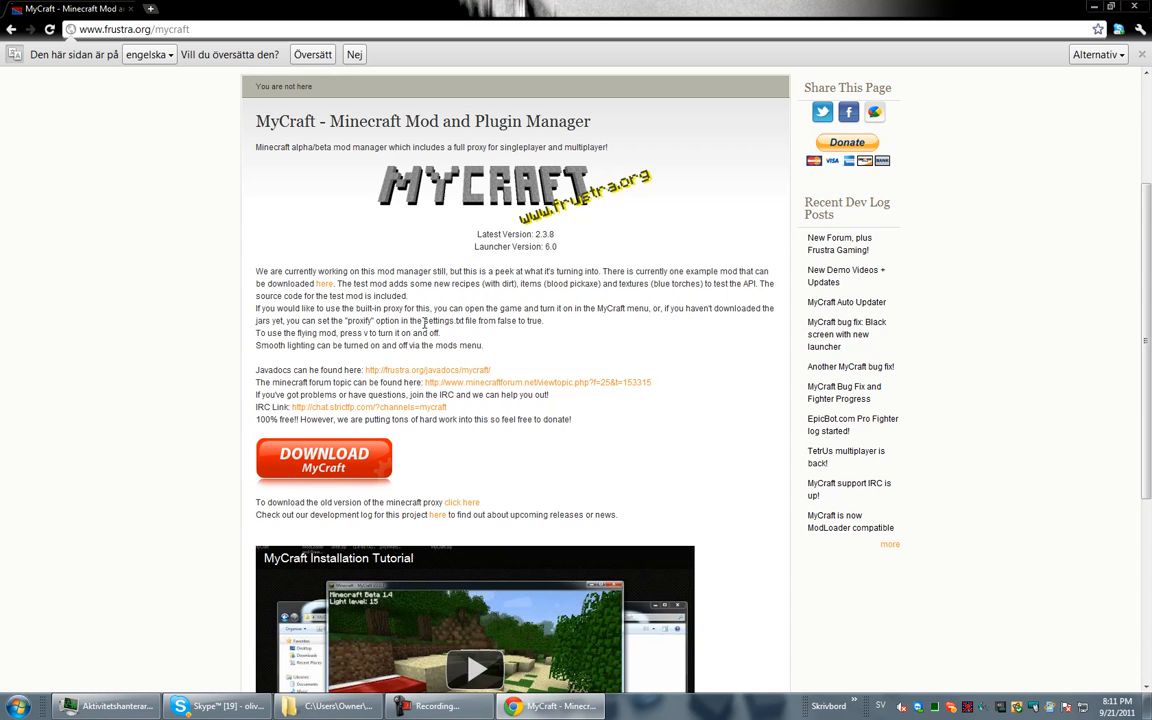
{"action": "scroll", "scroll_direction": "down", "scroll_amount": 3}
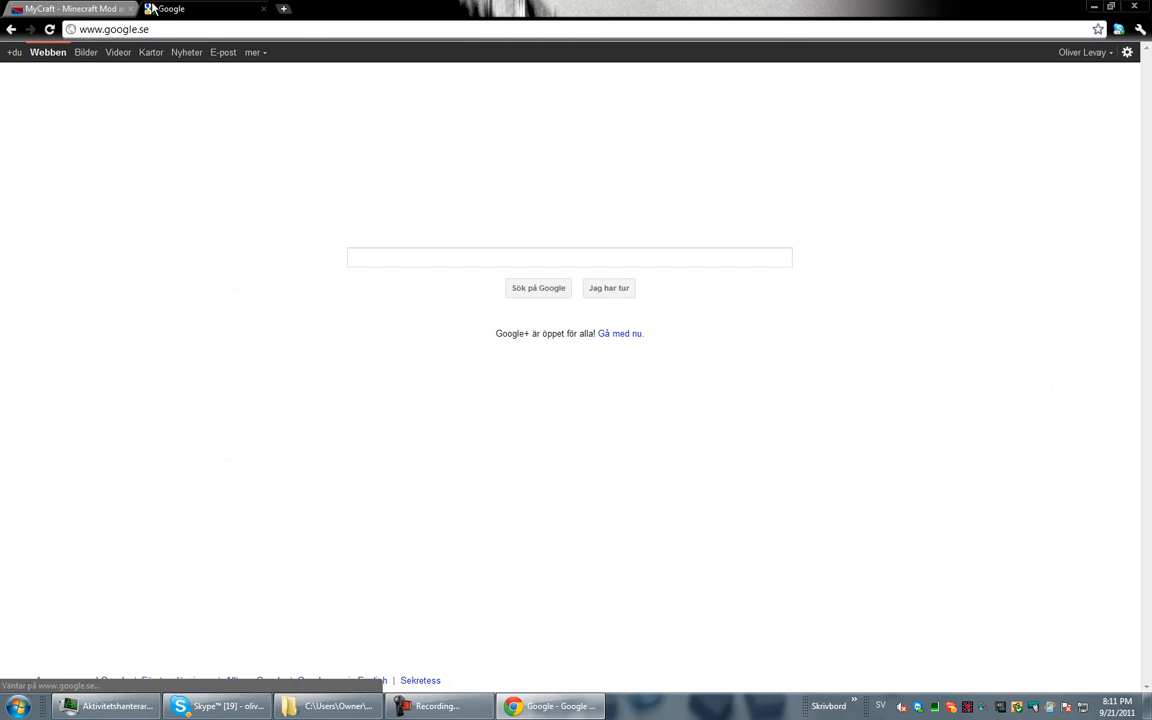
- Search 'winrar' and reach the RARLAB downloads page
{"action": "type", "text": "winrar"}
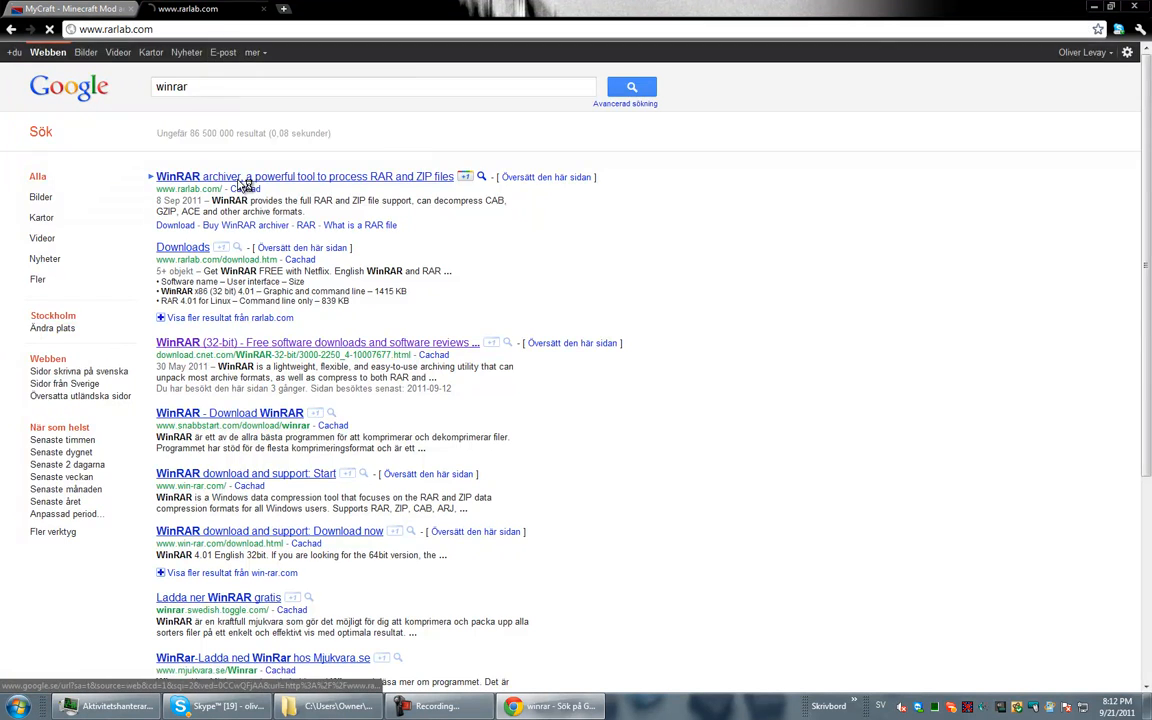
{"action": "left_click", "coordinate": [304, 176]}
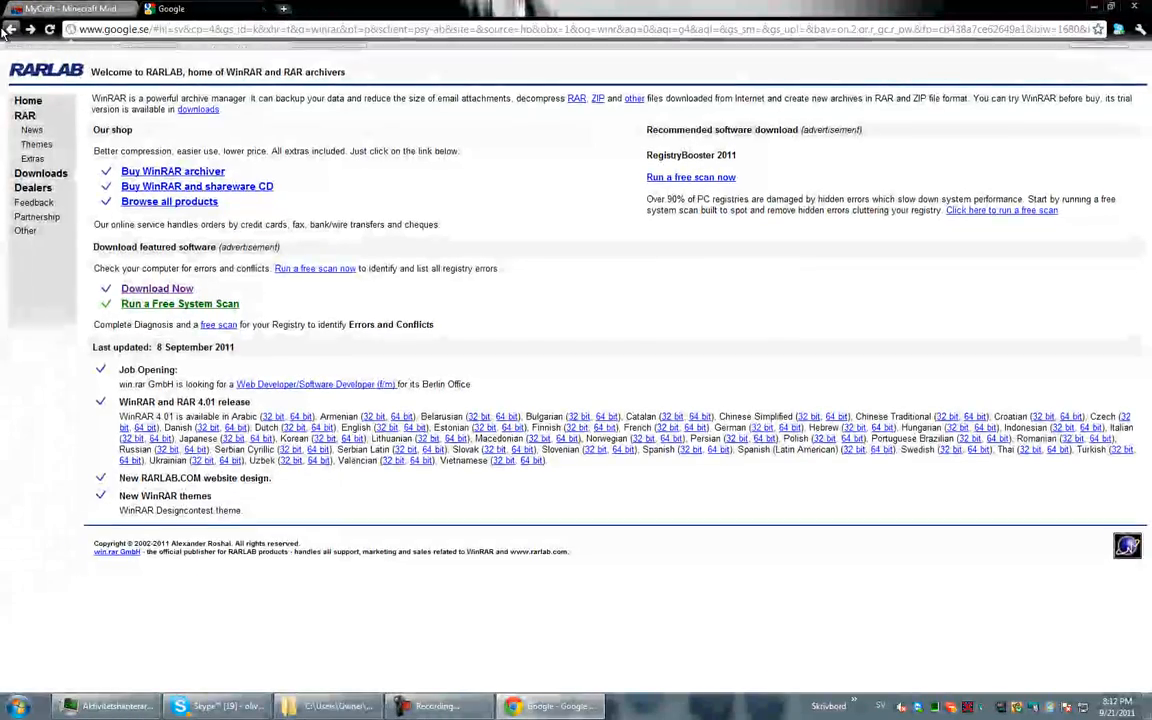
{"action": "left_click", "coordinate": [12, 28]}
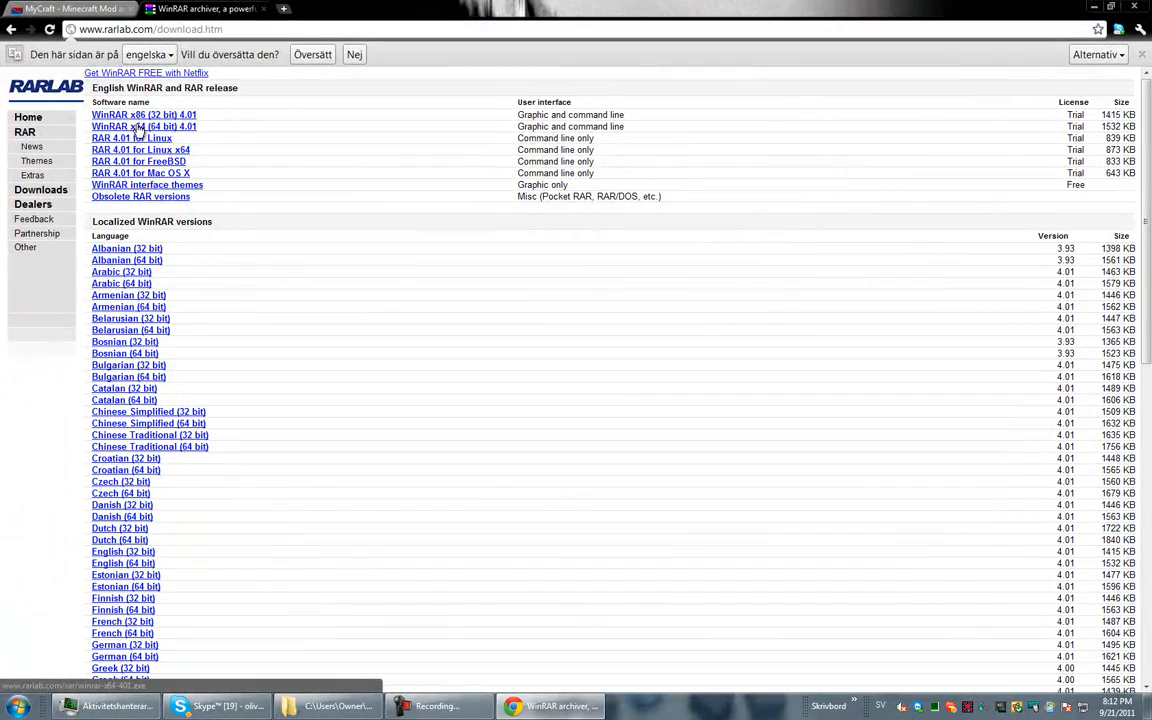
- Download and save the WinRAR x64 4.01 installer
{"action": "left_click", "coordinate": [144, 126]}
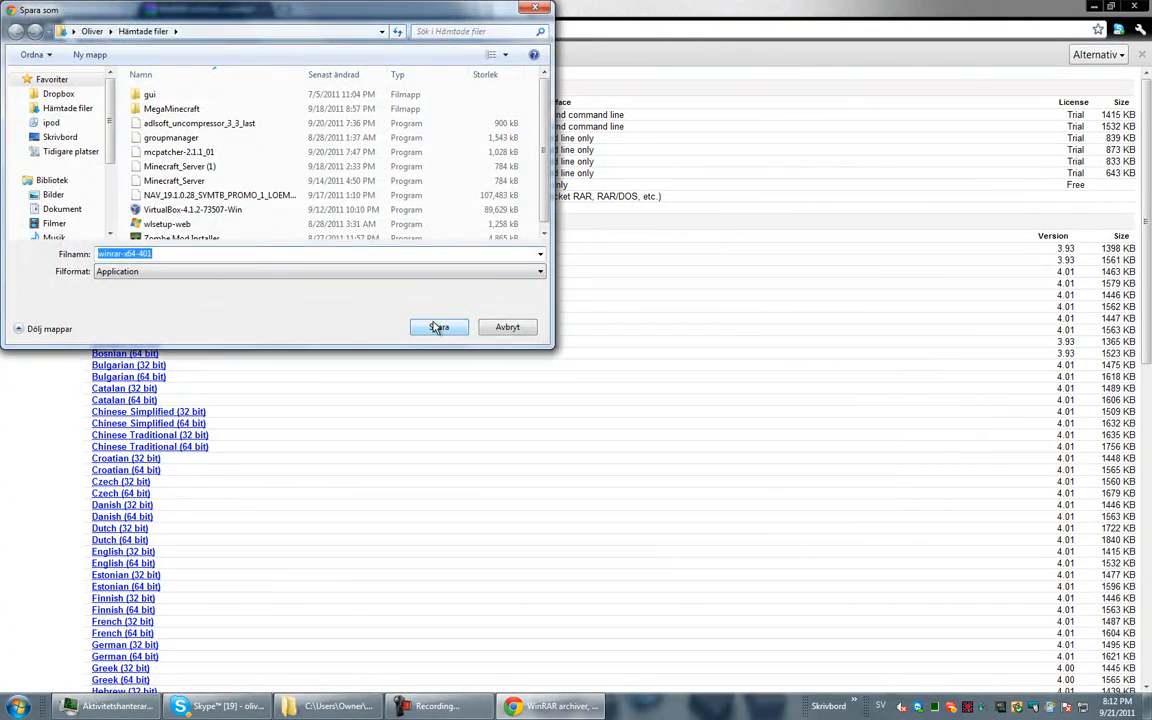
{"action": "left_click", "coordinate": [440, 328]}
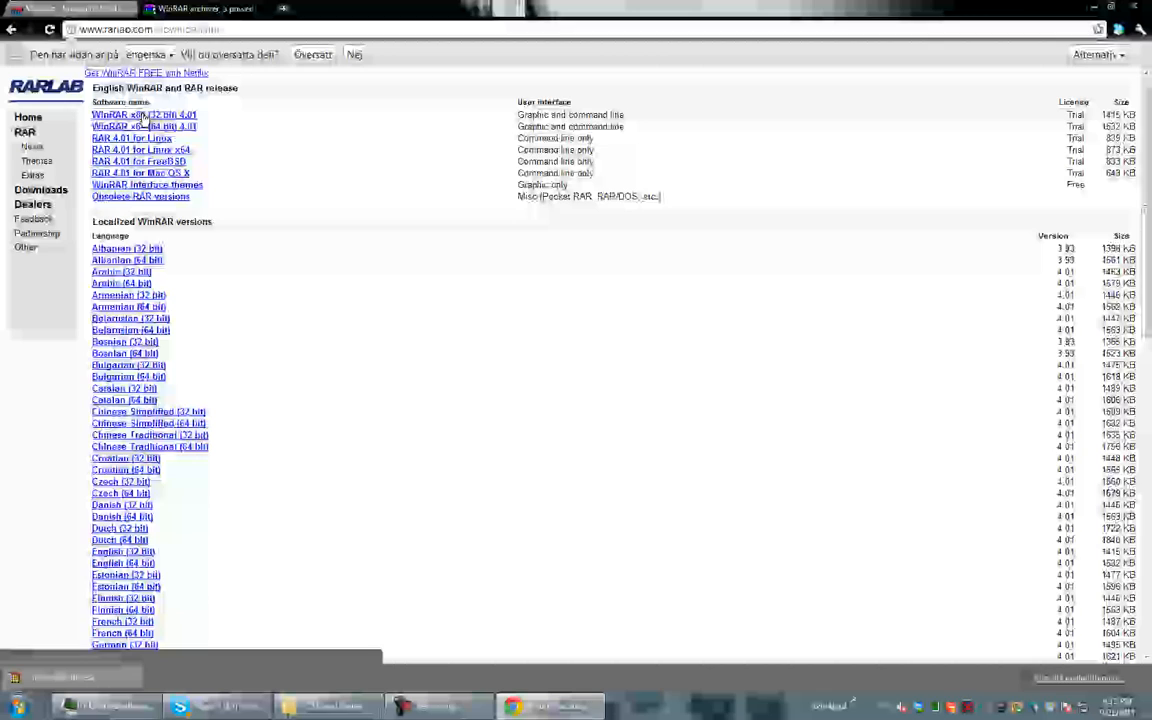
{"action": "left_click", "coordinate": [144, 126]}
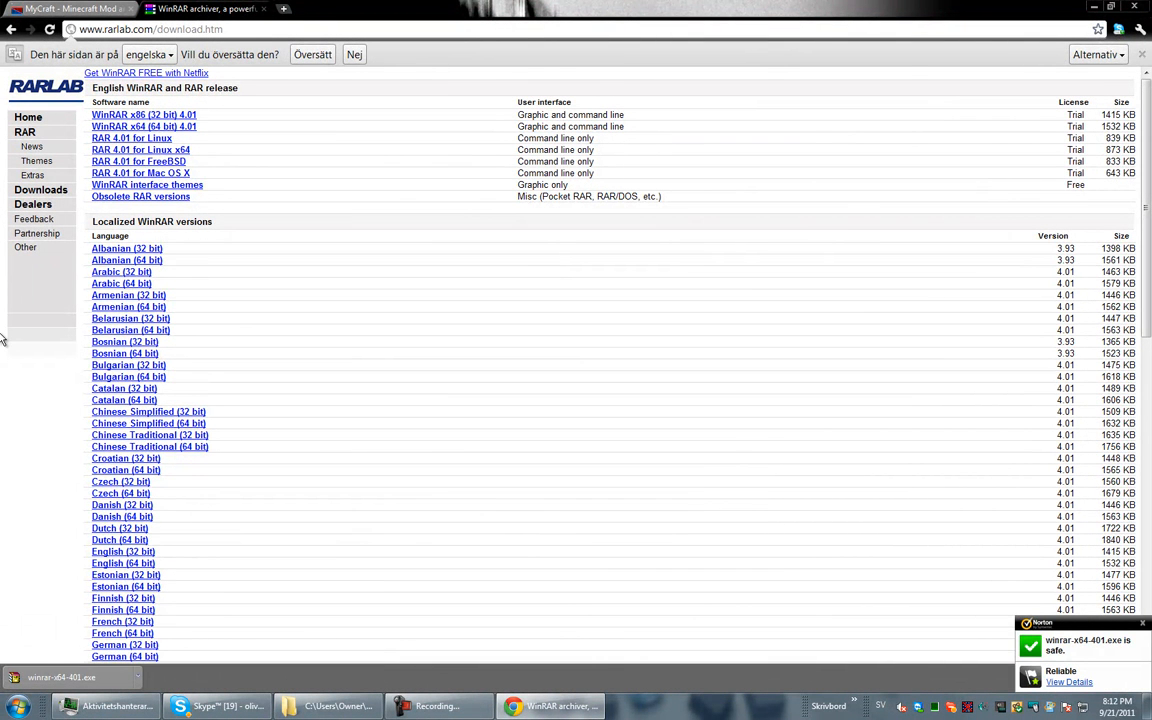
- View Computer properties showing 64-bit Windows 7, then start the WinRAR installer
{"action": "left_click", "coordinate": [12, 704]}
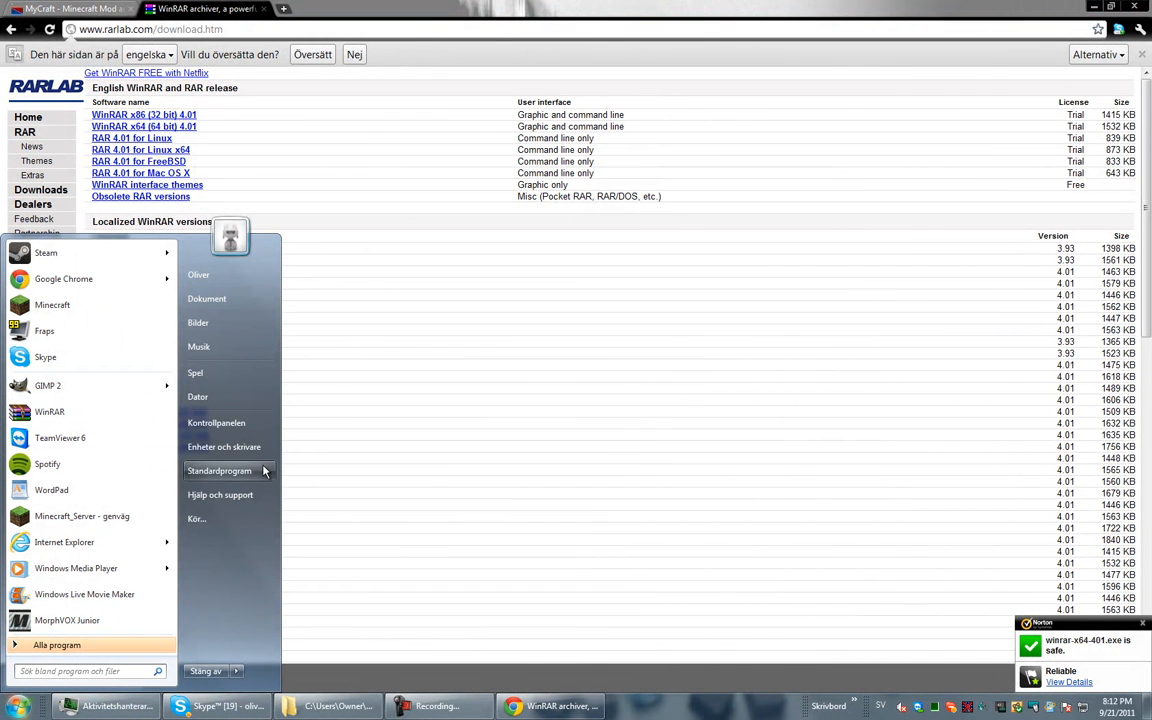
{"action": "right_click", "coordinate": [198, 396]}
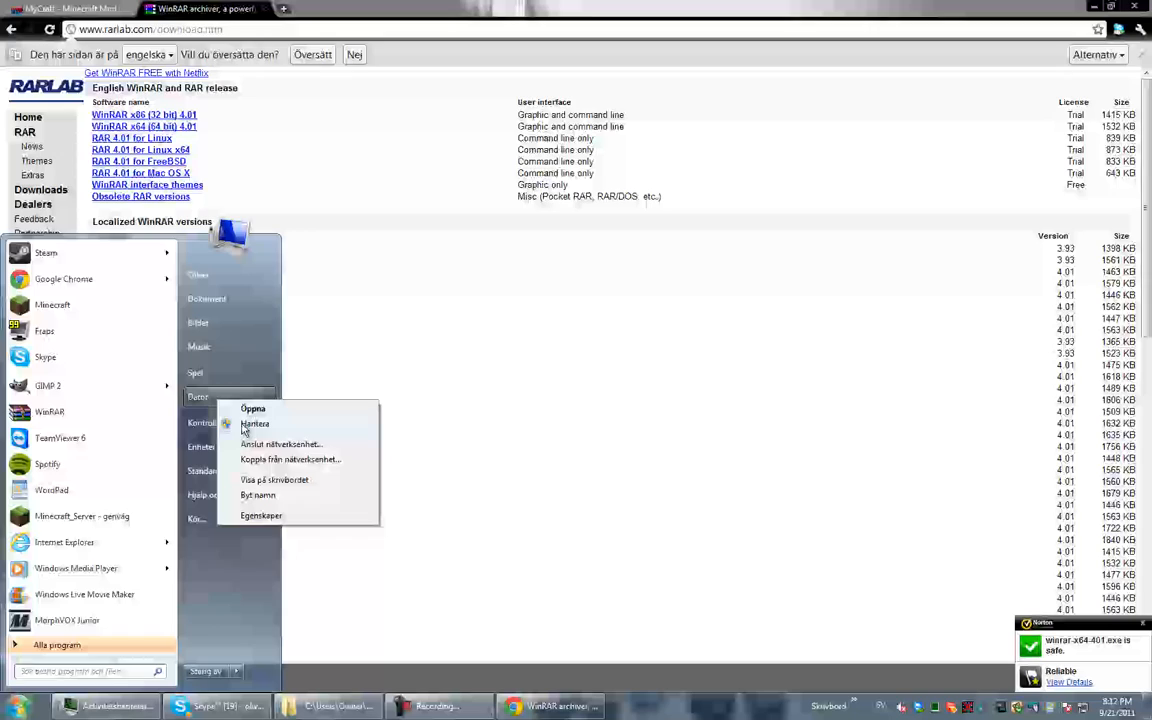
{"action": "left_click", "coordinate": [260, 516]}
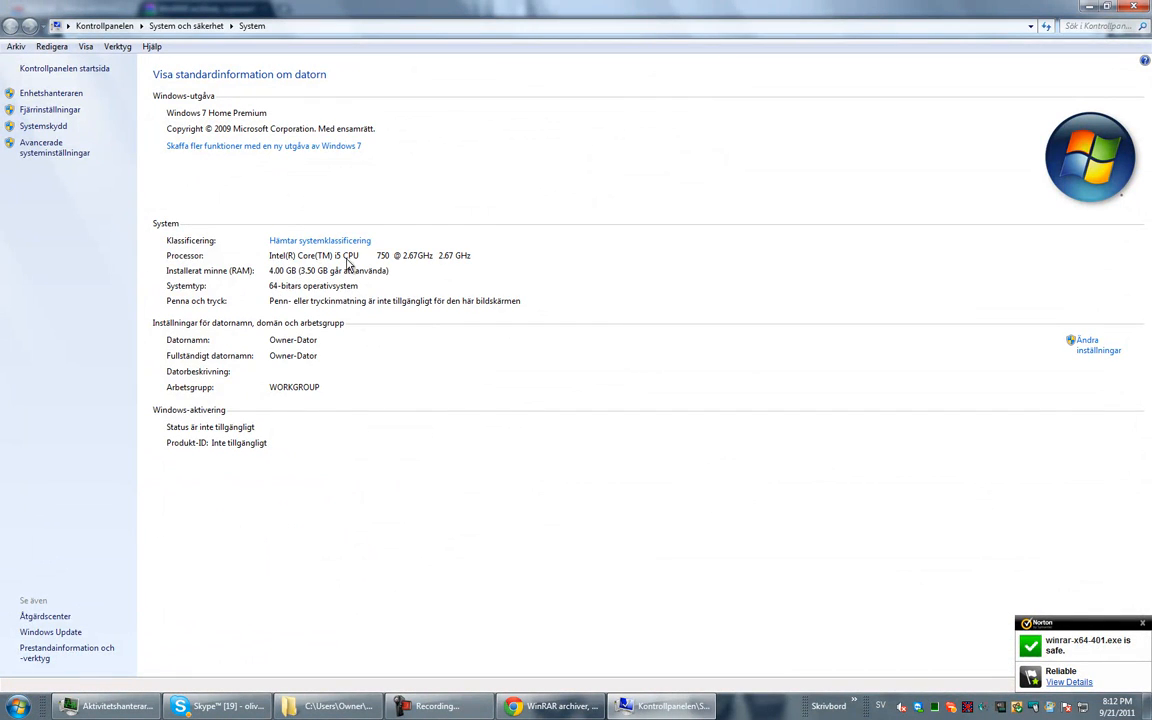
{"action": "left_click", "coordinate": [550, 706]}
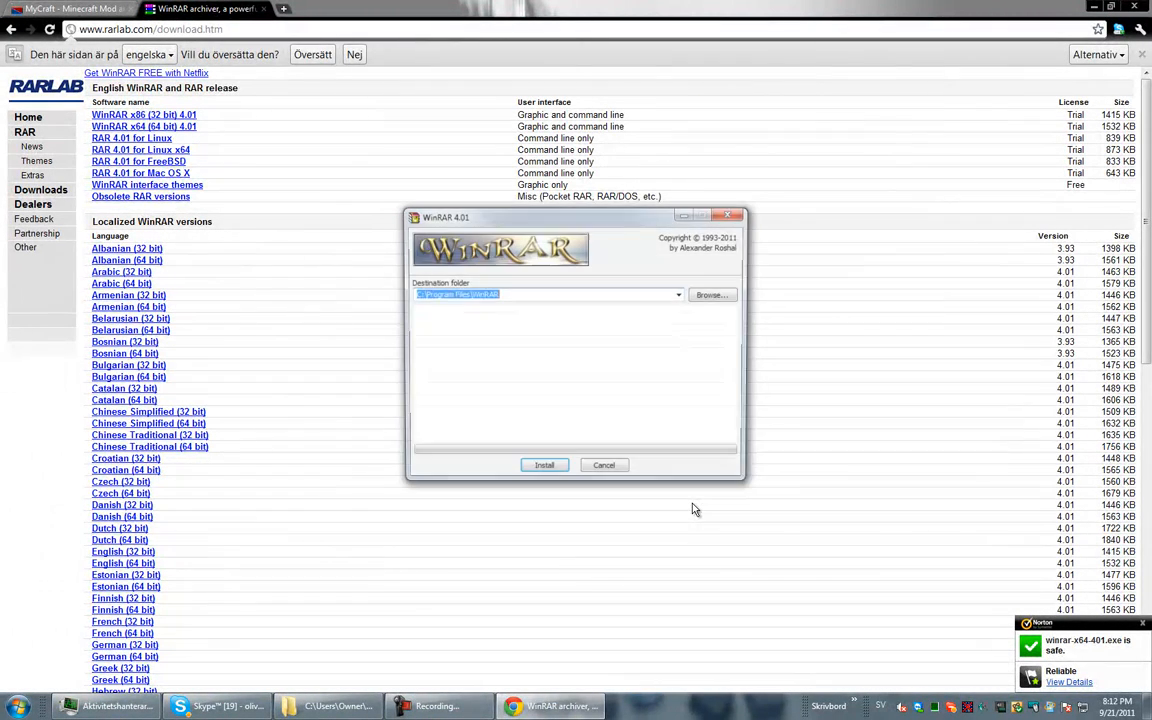
- Install WinRAR 4.01 with default associations and shell integration
{"action": "left_click", "coordinate": [544, 464]}
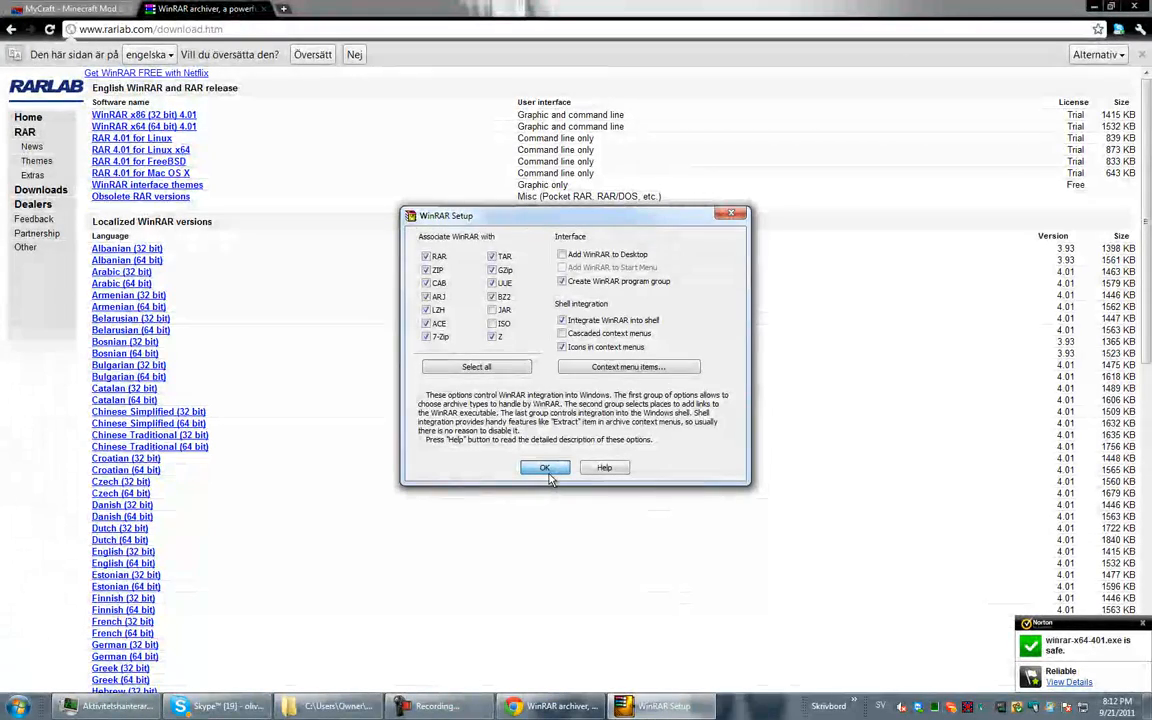
{"action": "left_click", "coordinate": [544, 468]}
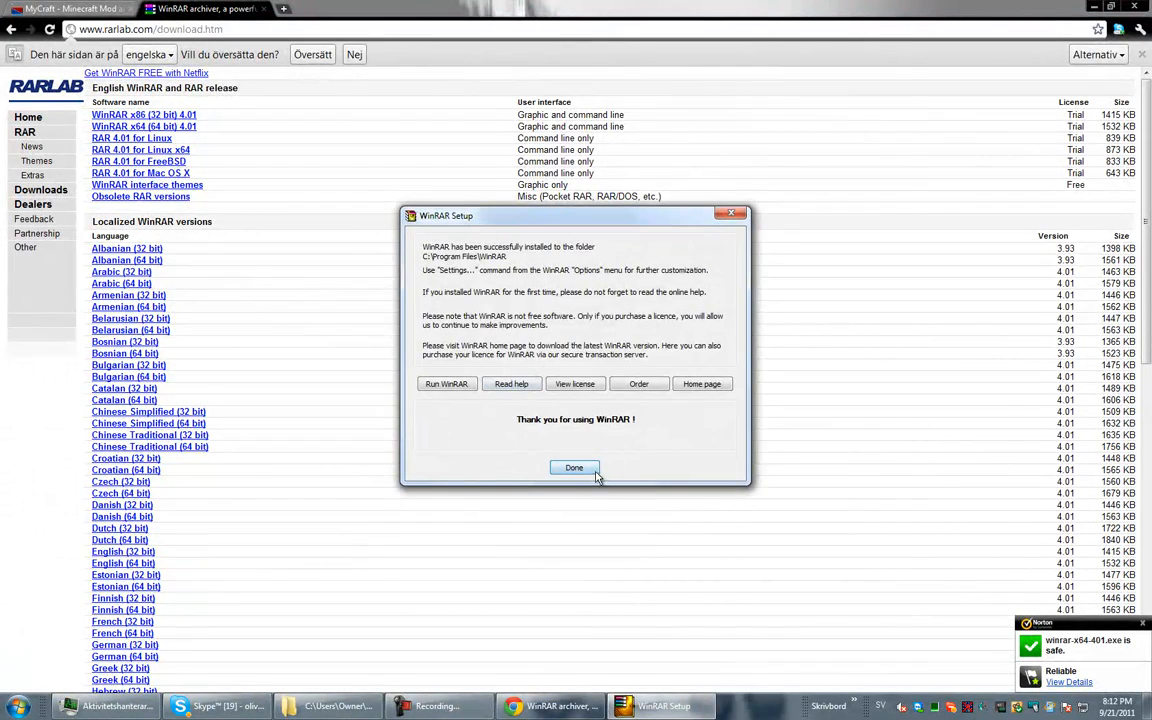
{"action": "left_click", "coordinate": [574, 468]}
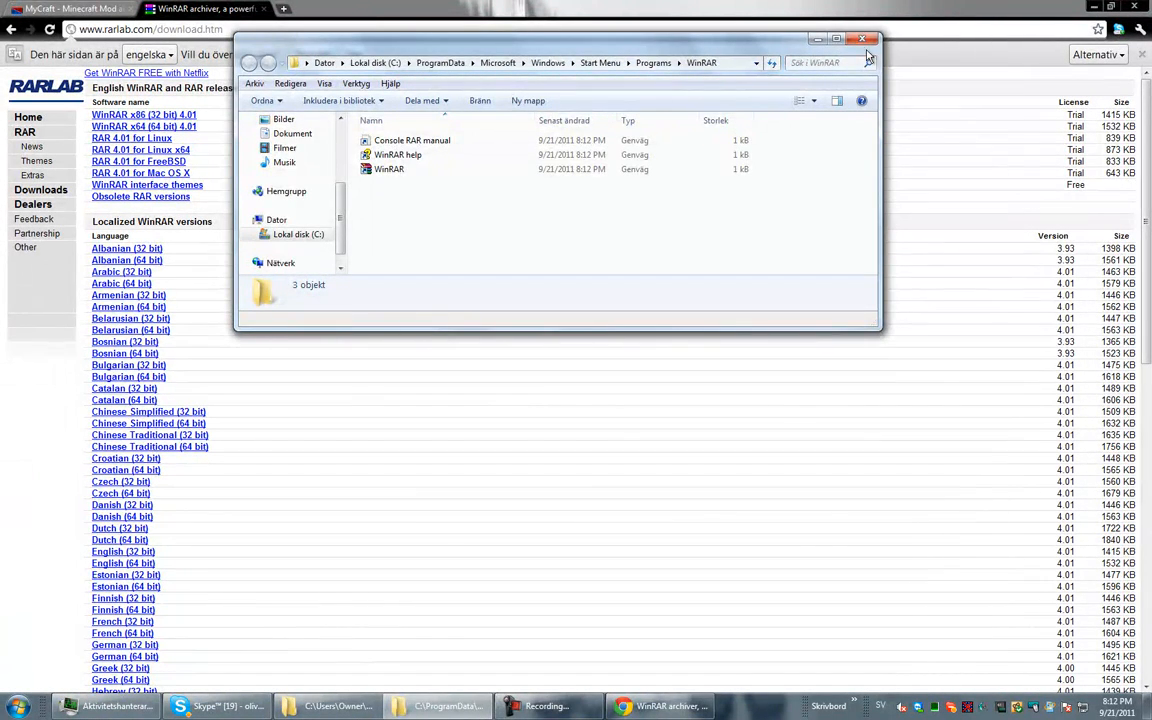
{"action": "left_click", "coordinate": [862, 40]}
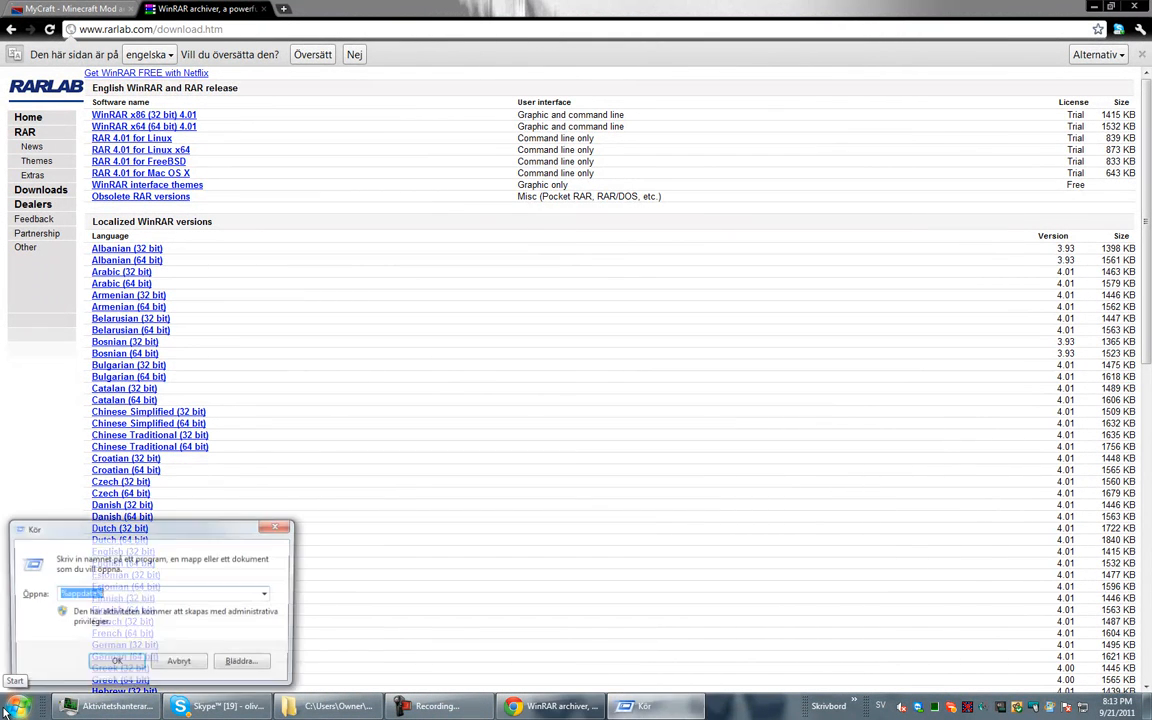
{"action": "left_click", "coordinate": [116, 660]}
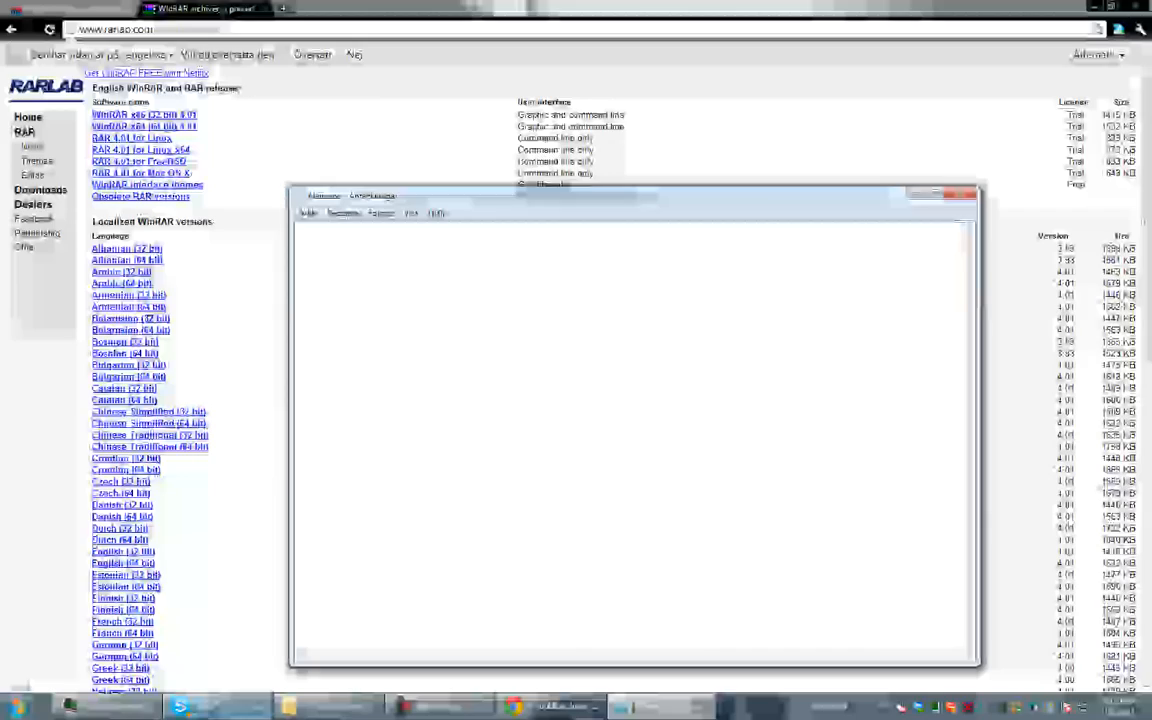
{"action": "type", "text": "http://www.rarlab.com/download.htm"}
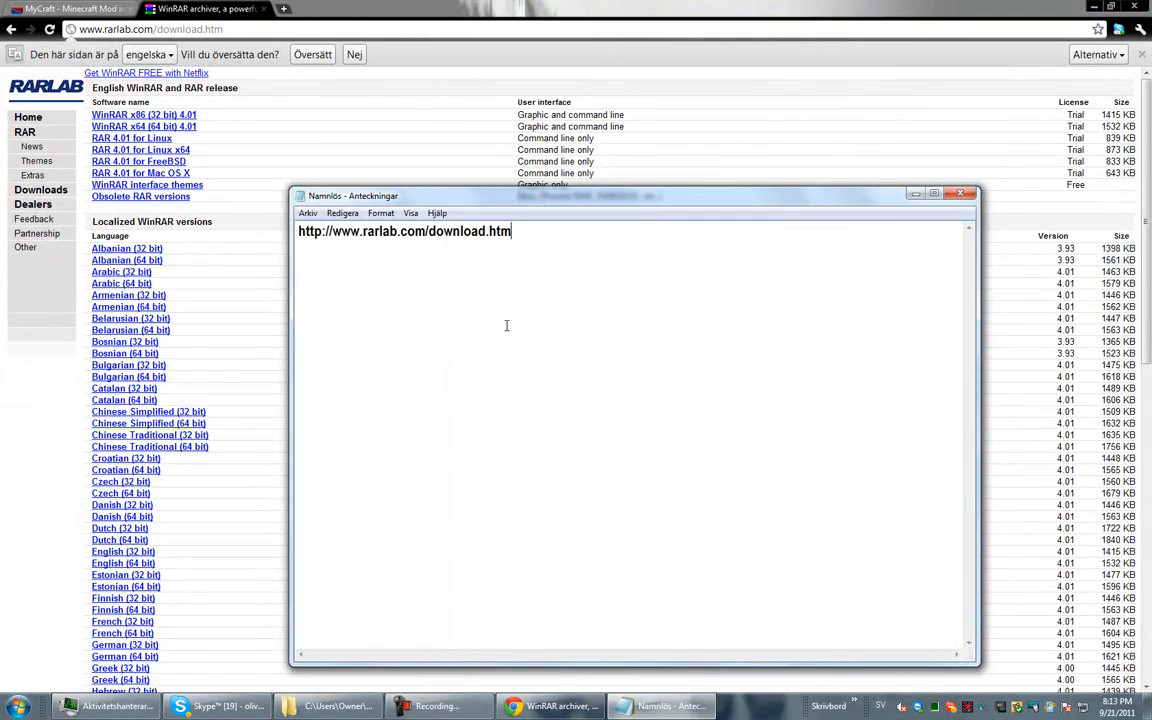
{"action": "left_click", "coordinate": [70, 8]}
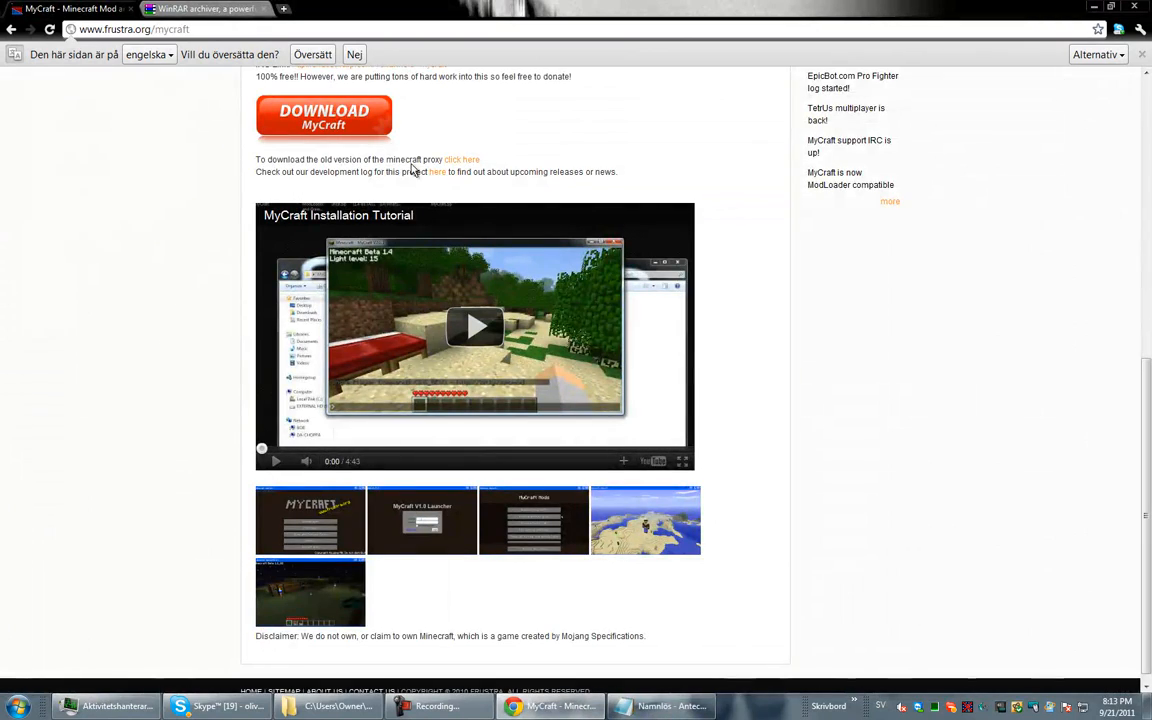
- Download the MyCraft zip and open it in WinRAR past the license reminder
{"action": "left_click", "coordinate": [324, 118]}
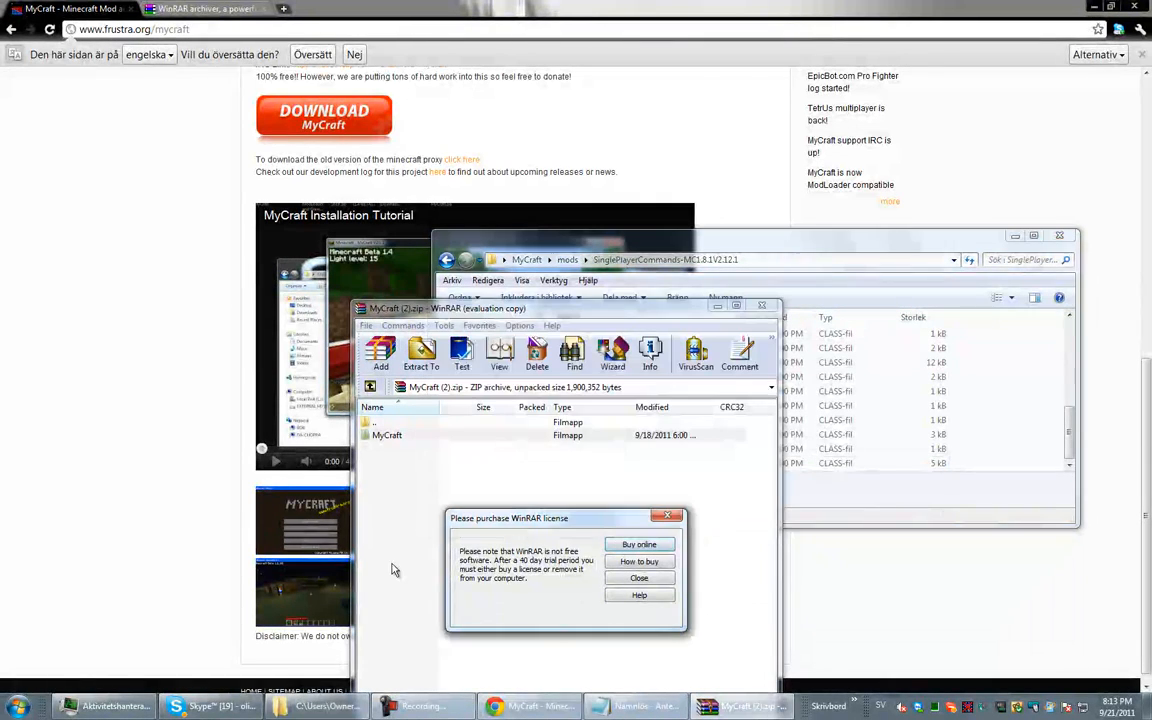
{"action": "left_click", "coordinate": [16, 706]}
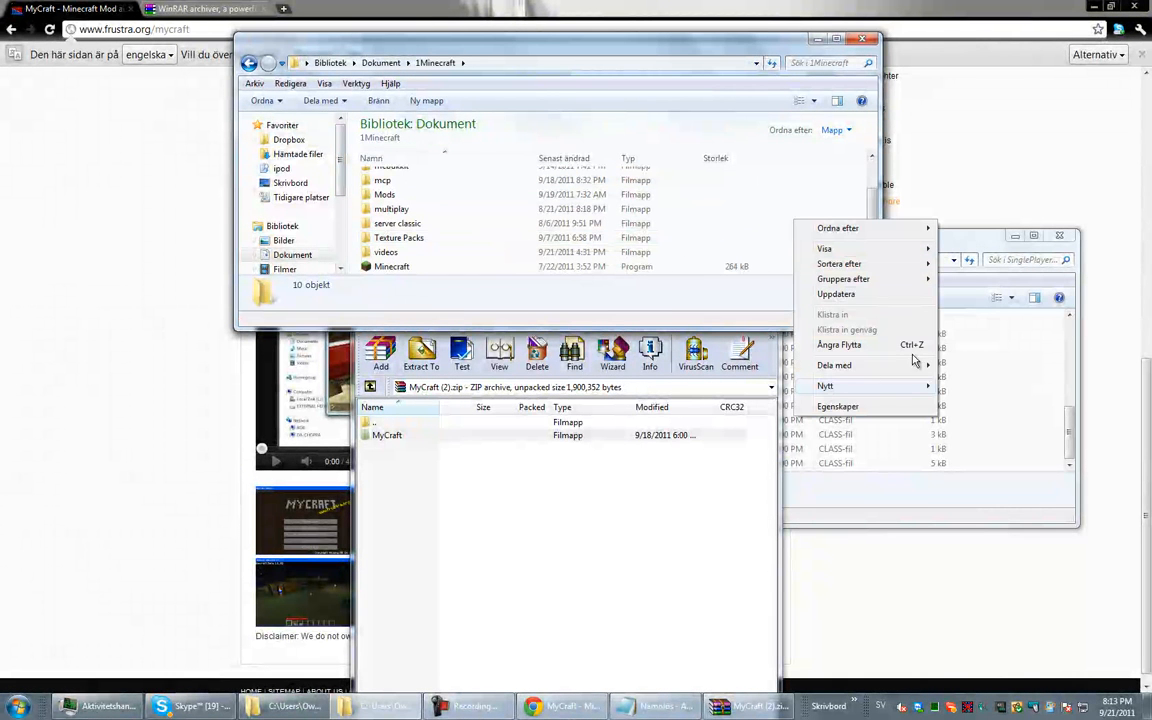
- Create a tutorial folder under Documents\Minecraft and open the extracted MyCraft folder in it
{"action": "left_click", "coordinate": [824, 384]}
{"action": "type", "text": "tutorial folder"}
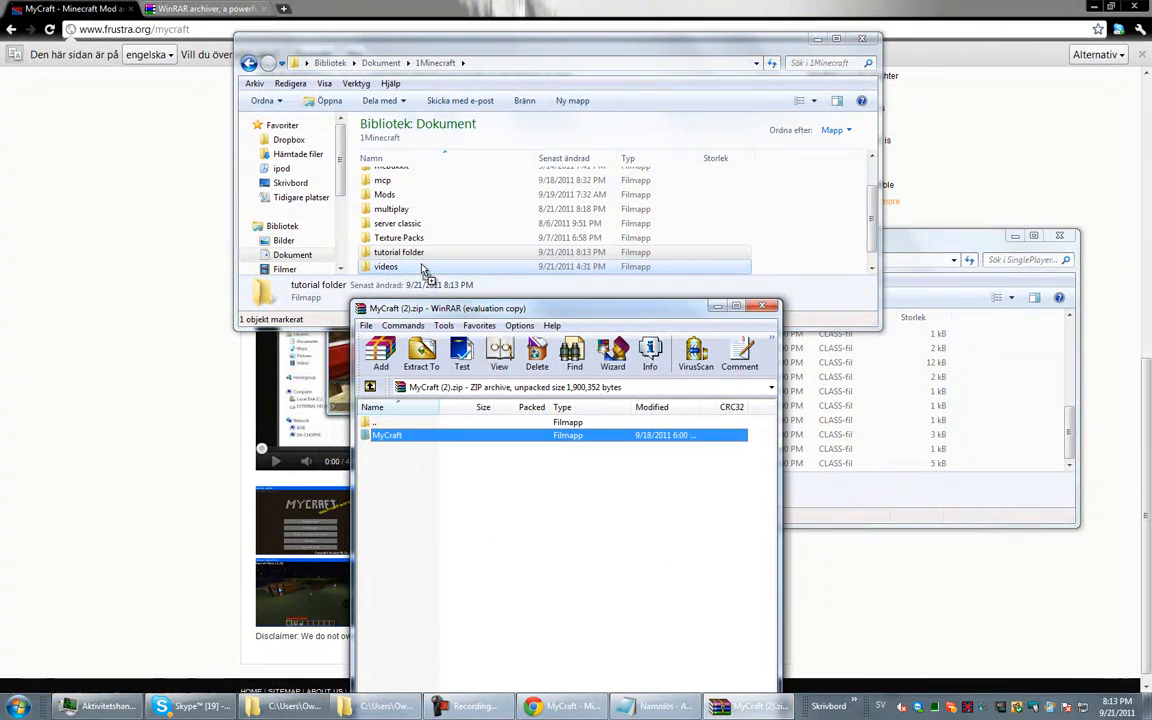
{"action": "double_click", "coordinate": [400, 252]}
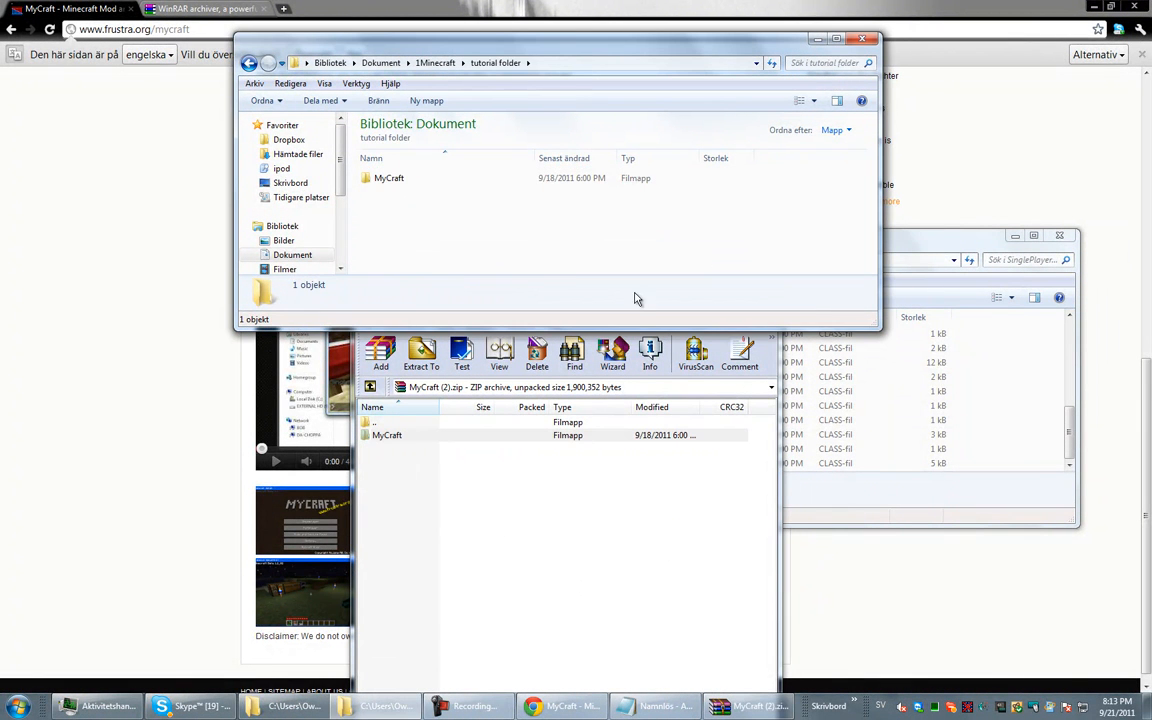
{"action": "mouse_move", "coordinate": [516, 236]}
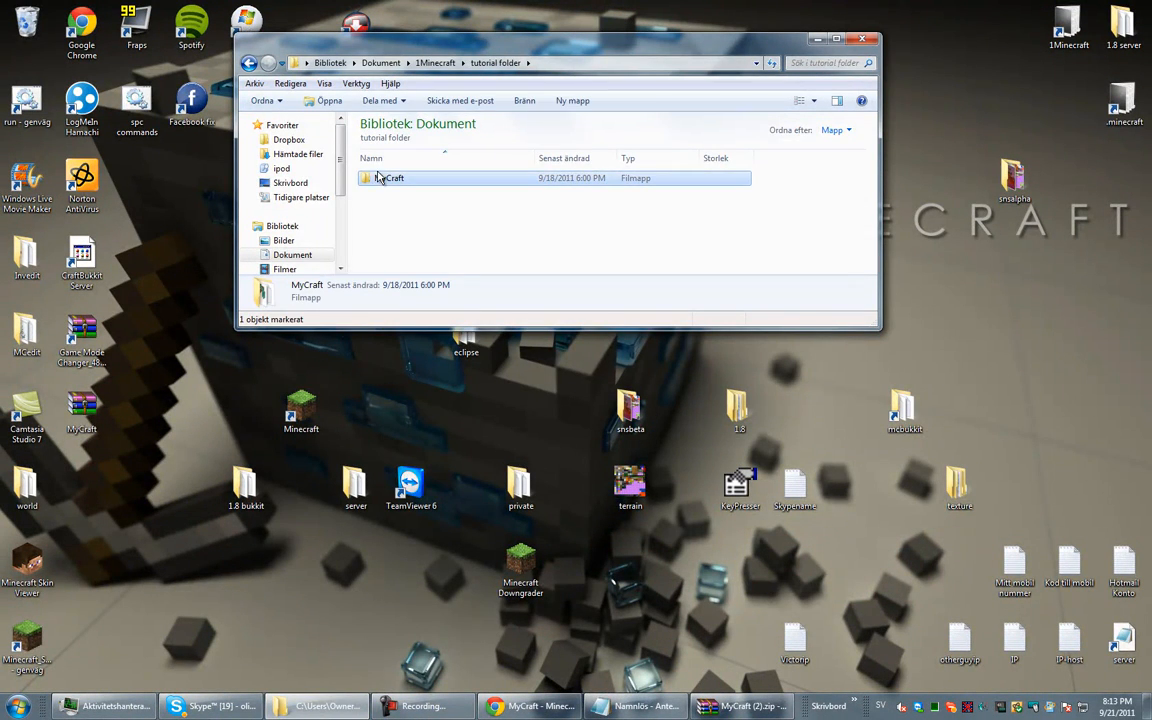
{"action": "double_click", "coordinate": [388, 178]}
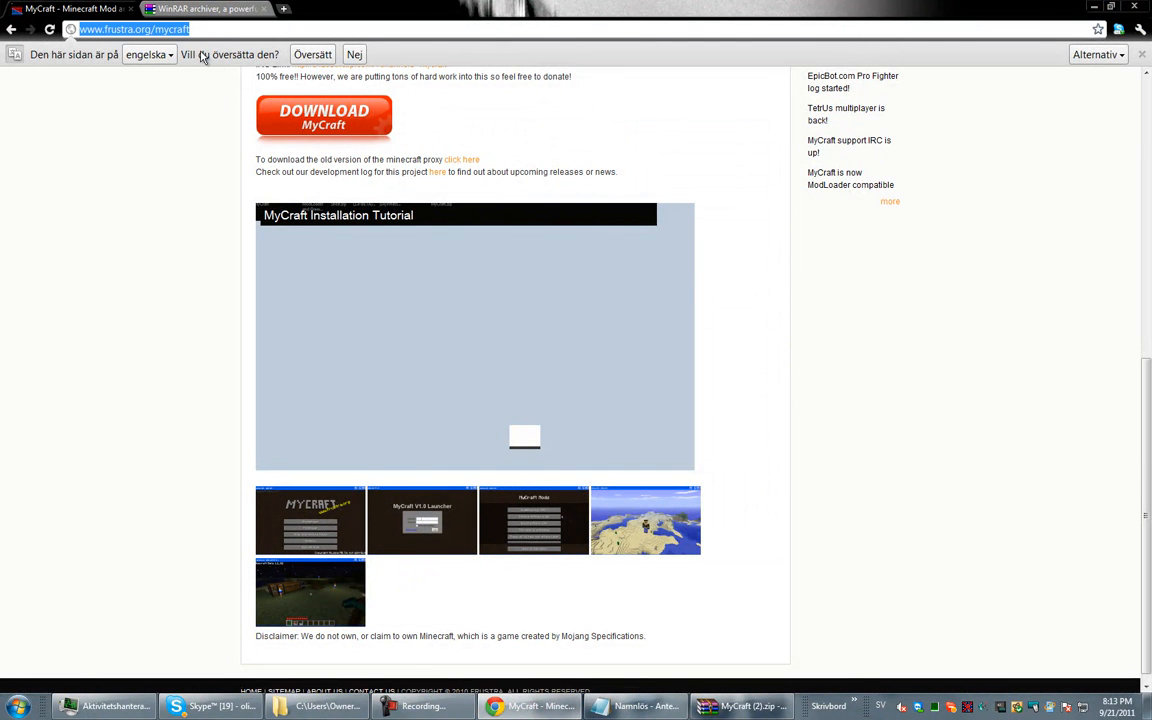
{"action": "left_click", "coordinate": [636, 706]}
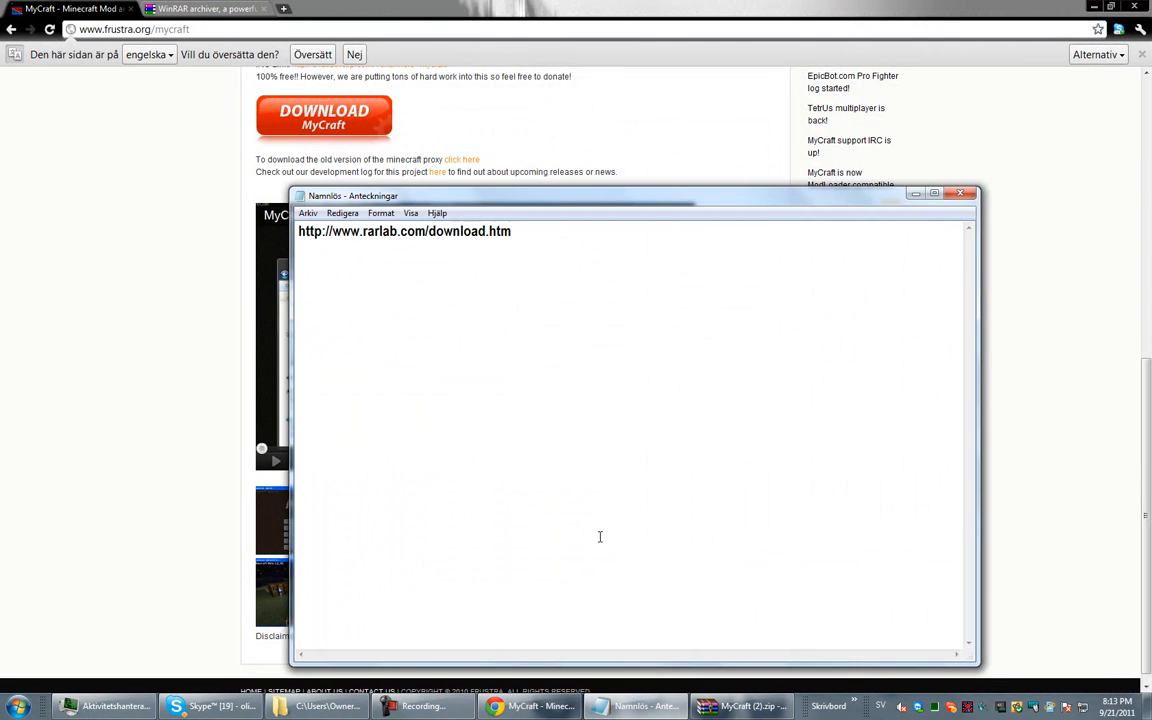
{"action": "type", "text": "http://www.frustra.org/mycraft"}
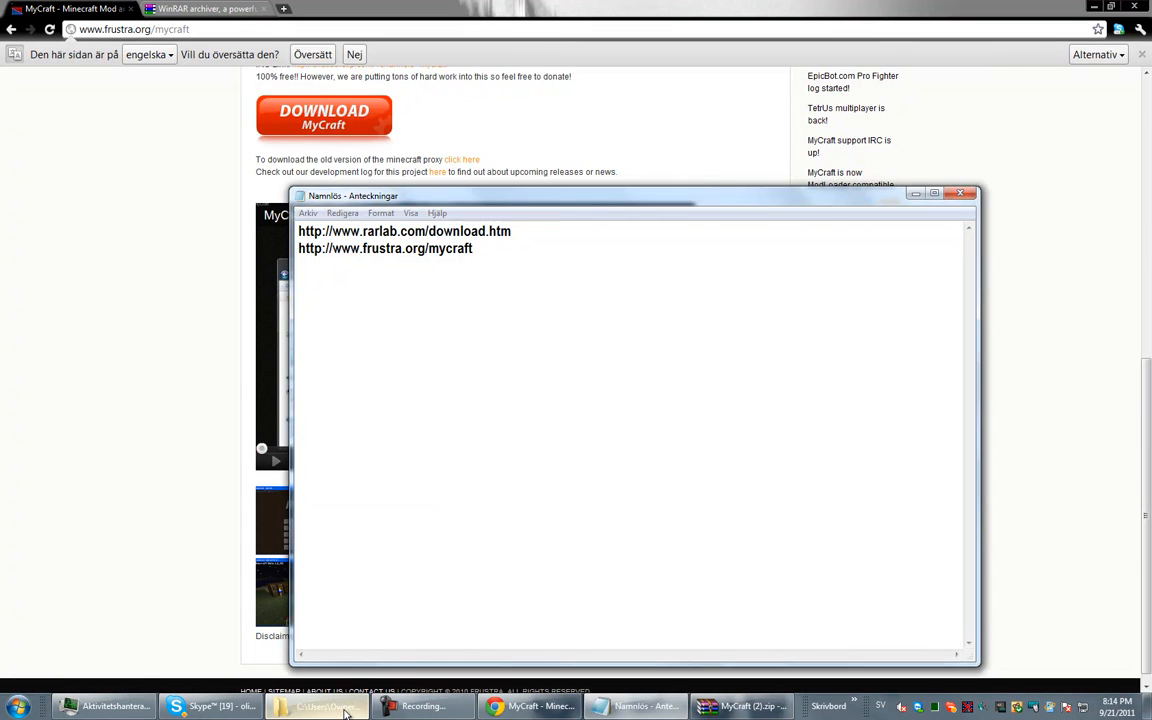
{"action": "left_click", "coordinate": [318, 706]}
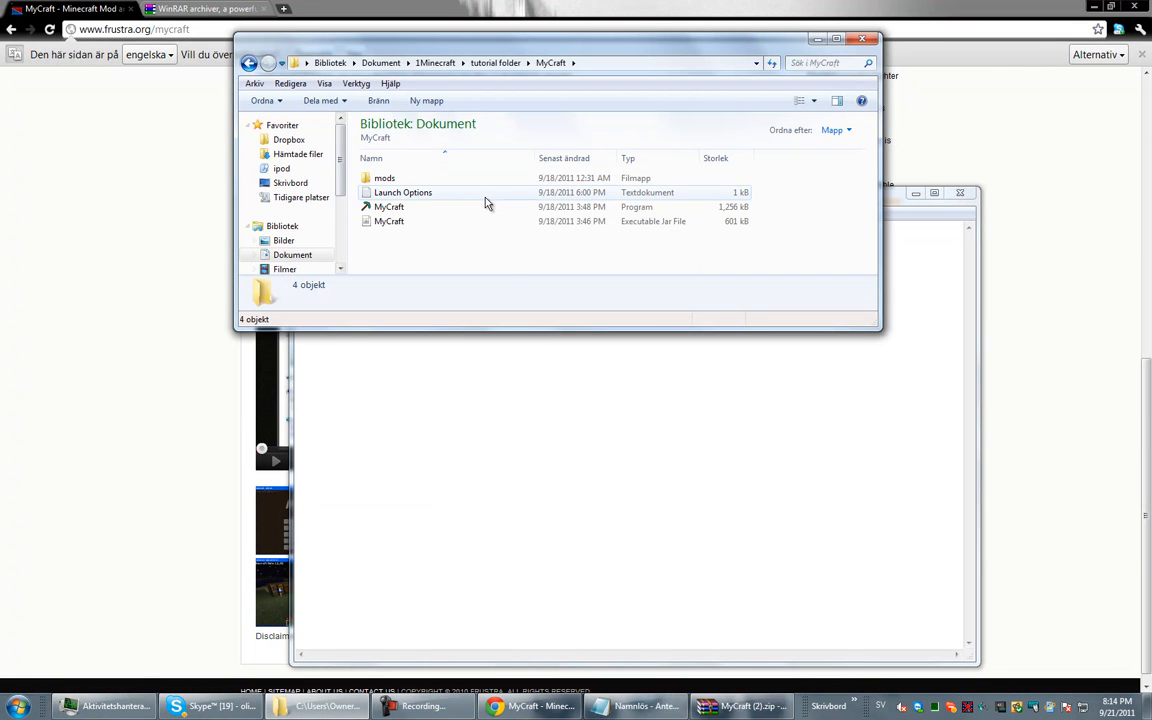
{"action": "double_click", "coordinate": [384, 176]}
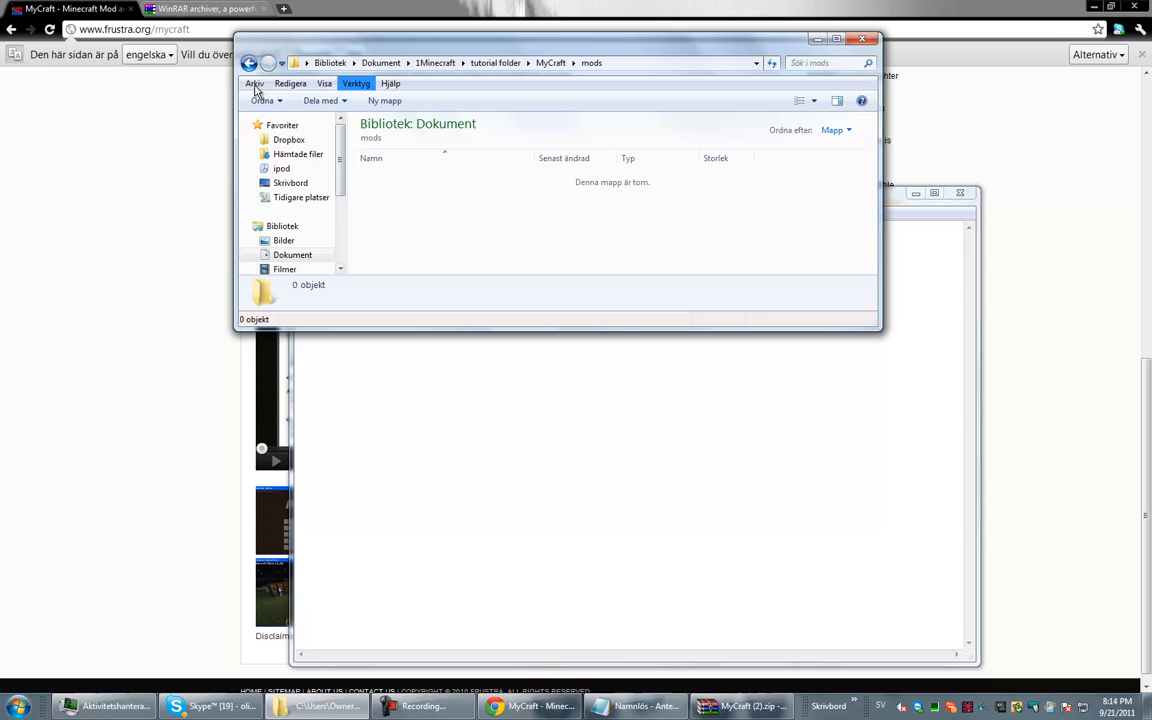
{"action": "left_click", "coordinate": [248, 62]}
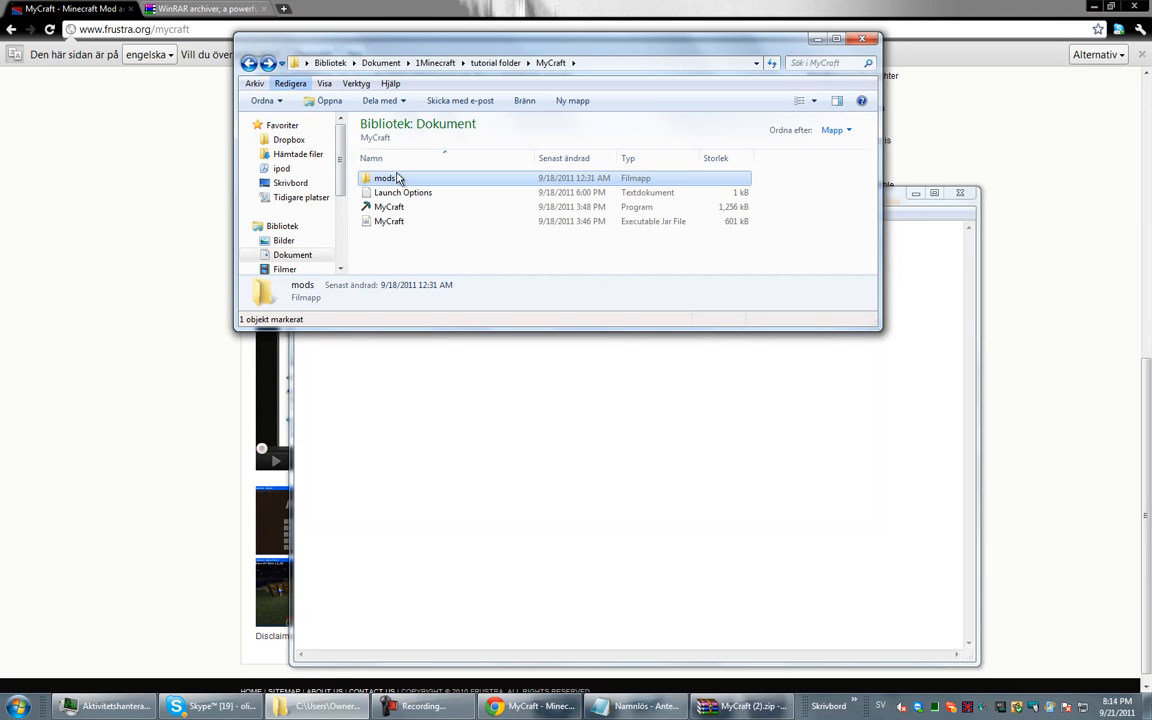
- Launch the MyCraft program file from the MyCraft folder
{"action": "left_click", "coordinate": [388, 220]}
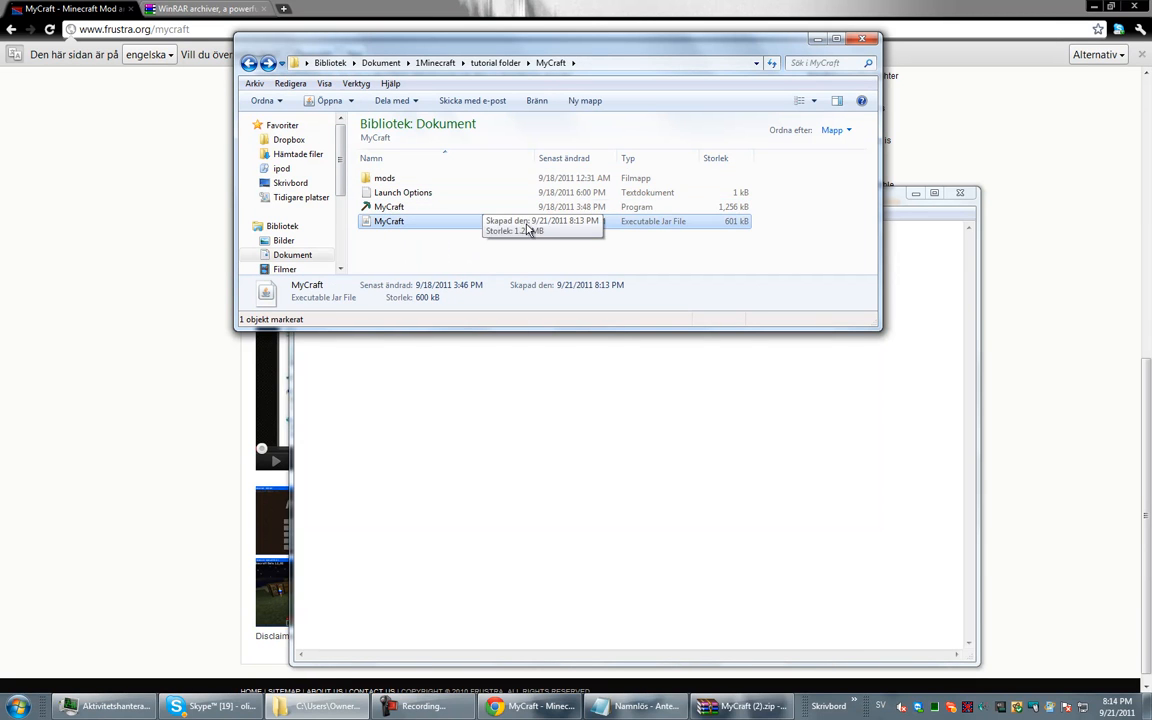
{"action": "left_click", "coordinate": [402, 192]}
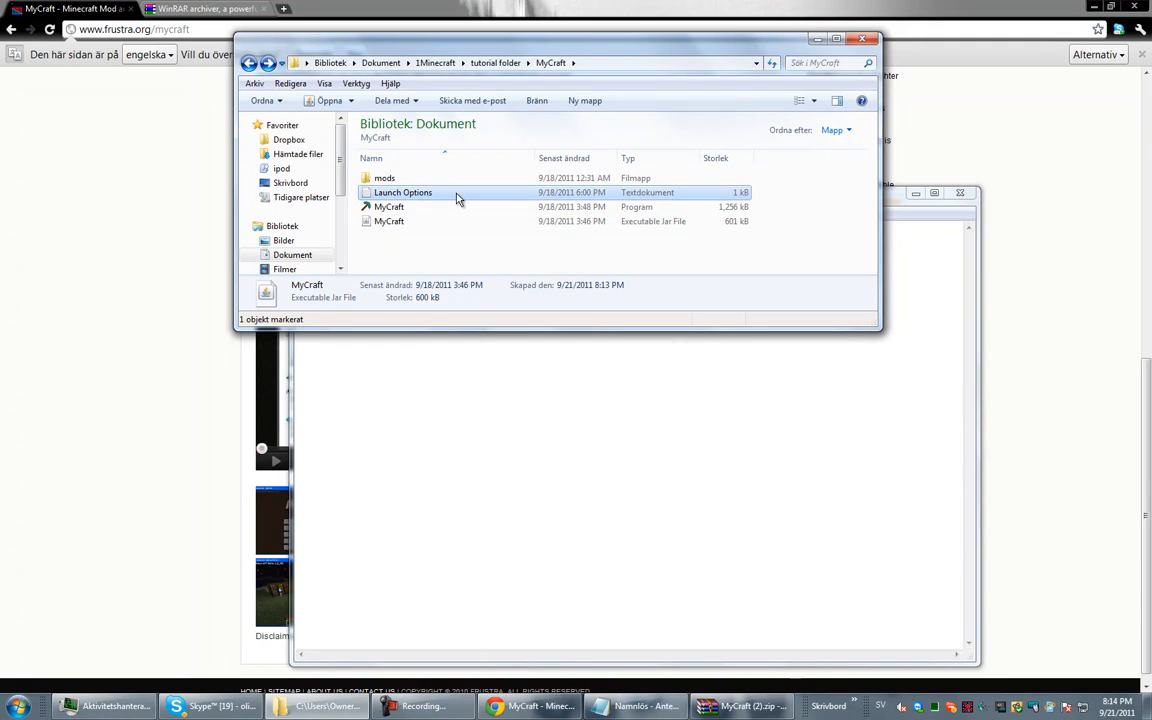
{"action": "left_click", "coordinate": [388, 206]}
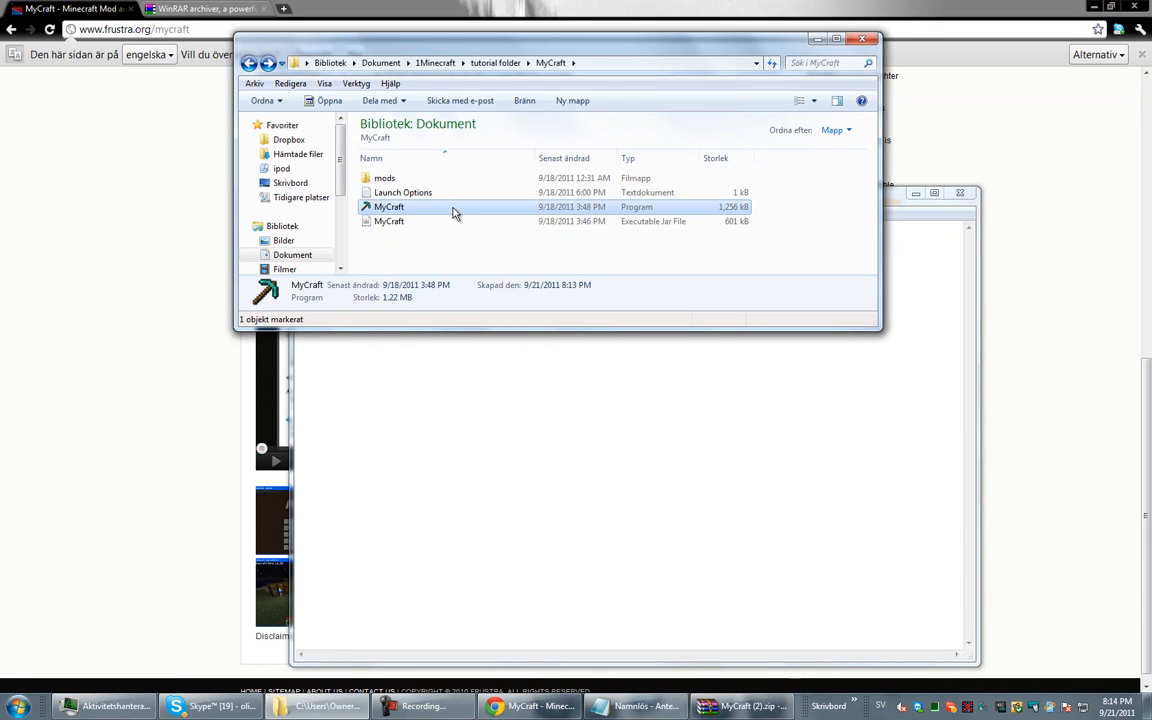
{"action": "double_click", "coordinate": [388, 206]}
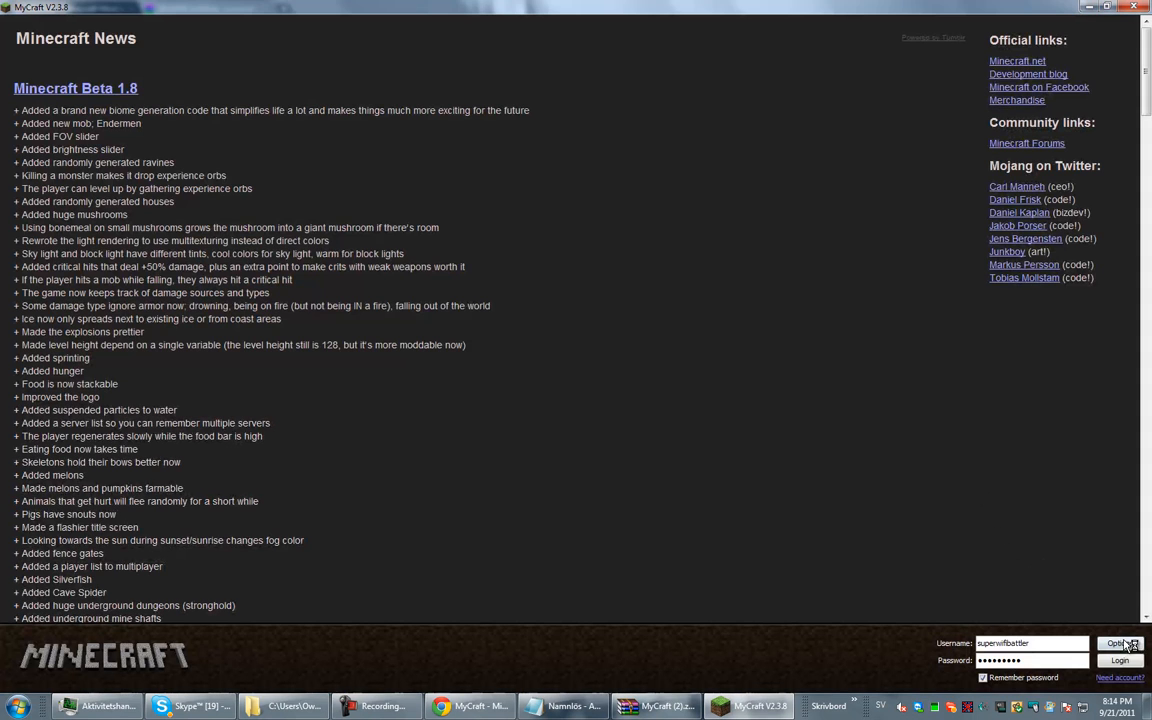
- Log in to MyCraft and switch flying mode from 3D to 2D in the mods settings
{"action": "left_click", "coordinate": [1120, 660]}
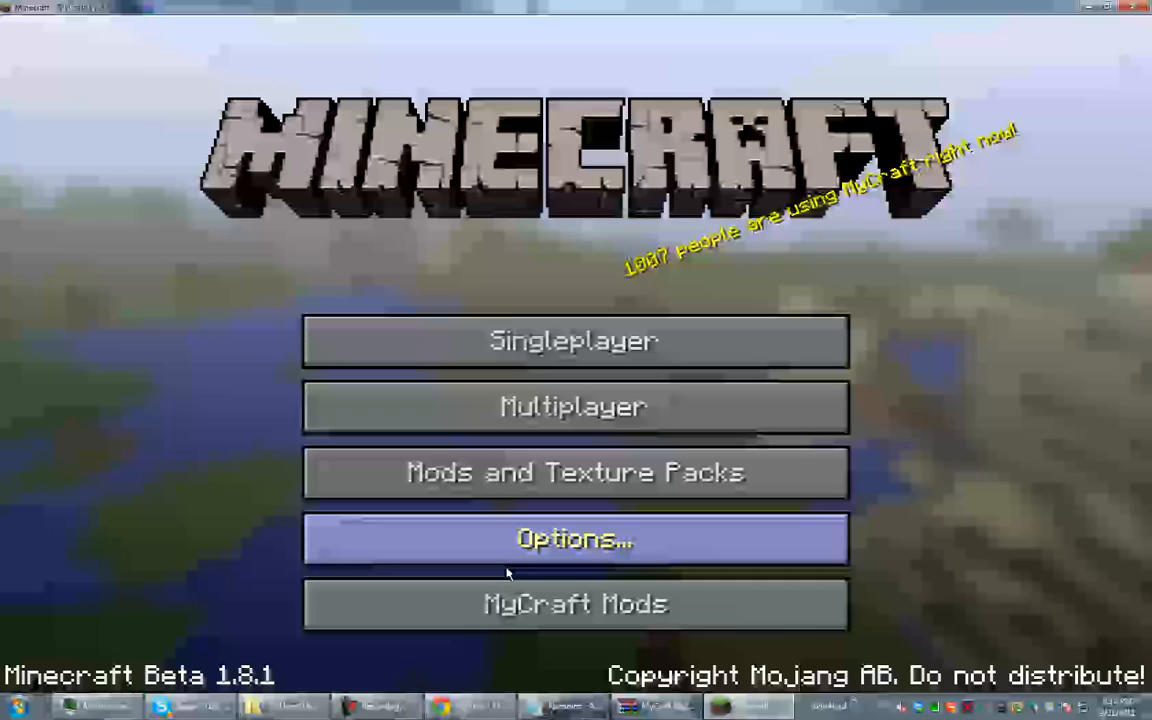
{"action": "left_click", "coordinate": [574, 604]}
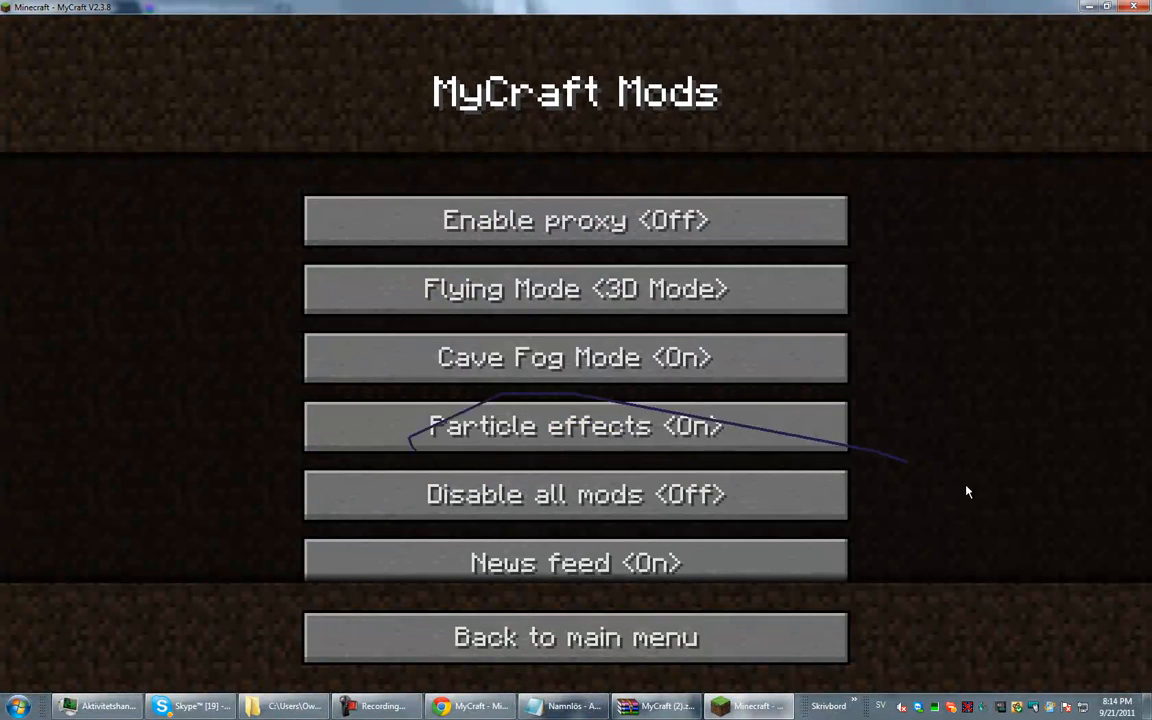
{"action": "mouse_move", "coordinate": [124, 584]}
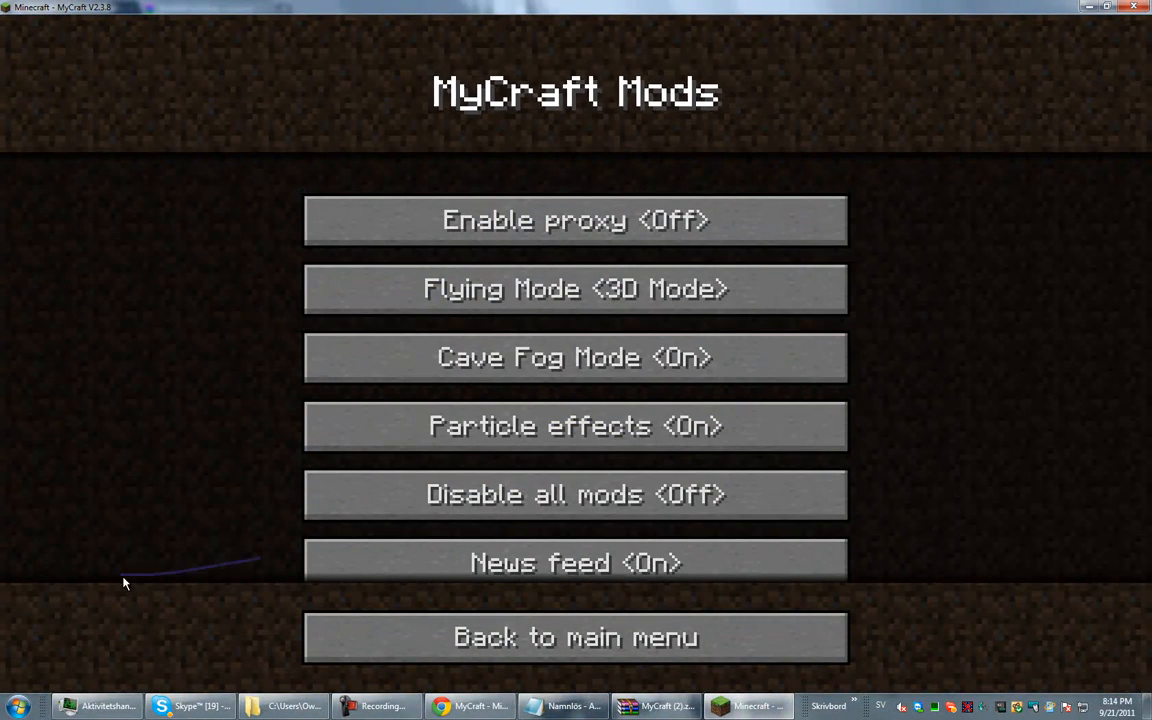
{"action": "scroll", "scroll_direction": "down", "scroll_amount": 3}
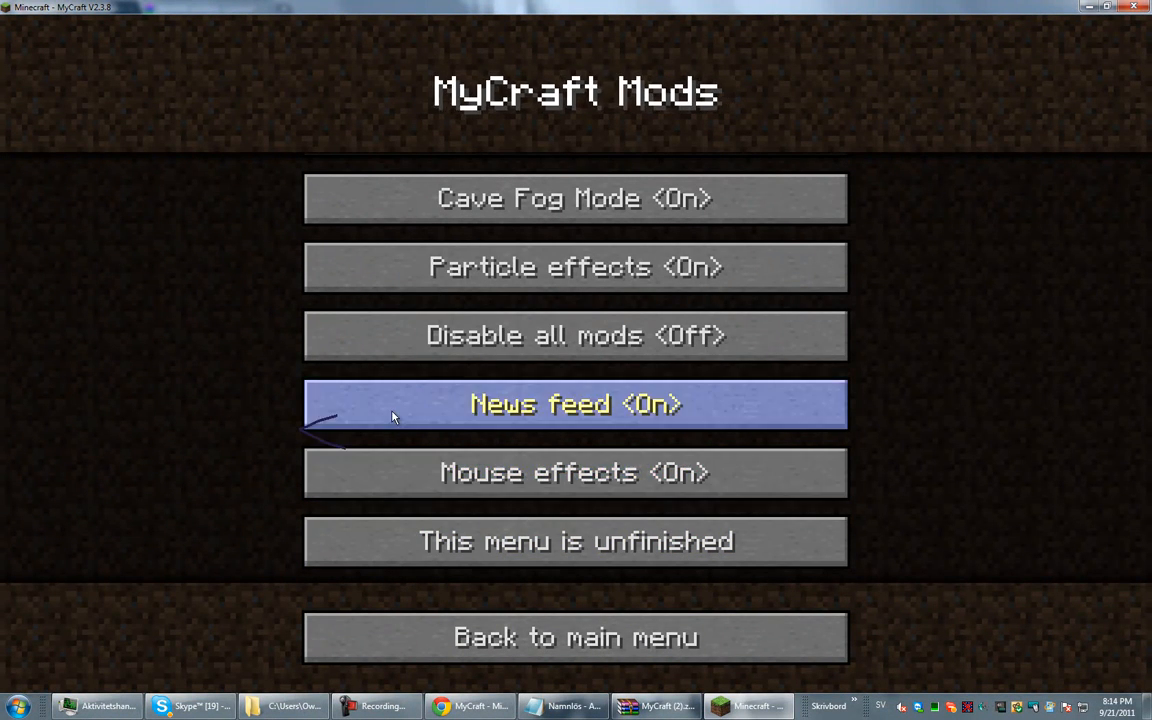
{"action": "left_click", "coordinate": [576, 636]}
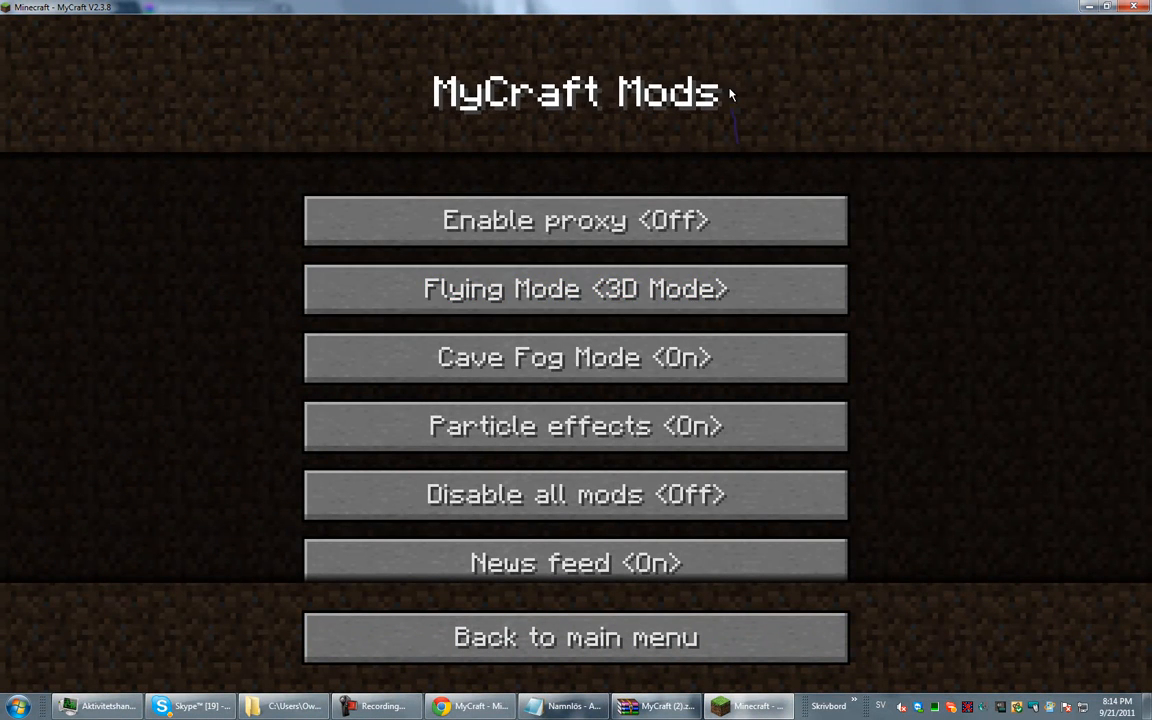
{"action": "mouse_move", "coordinate": [574, 356]}
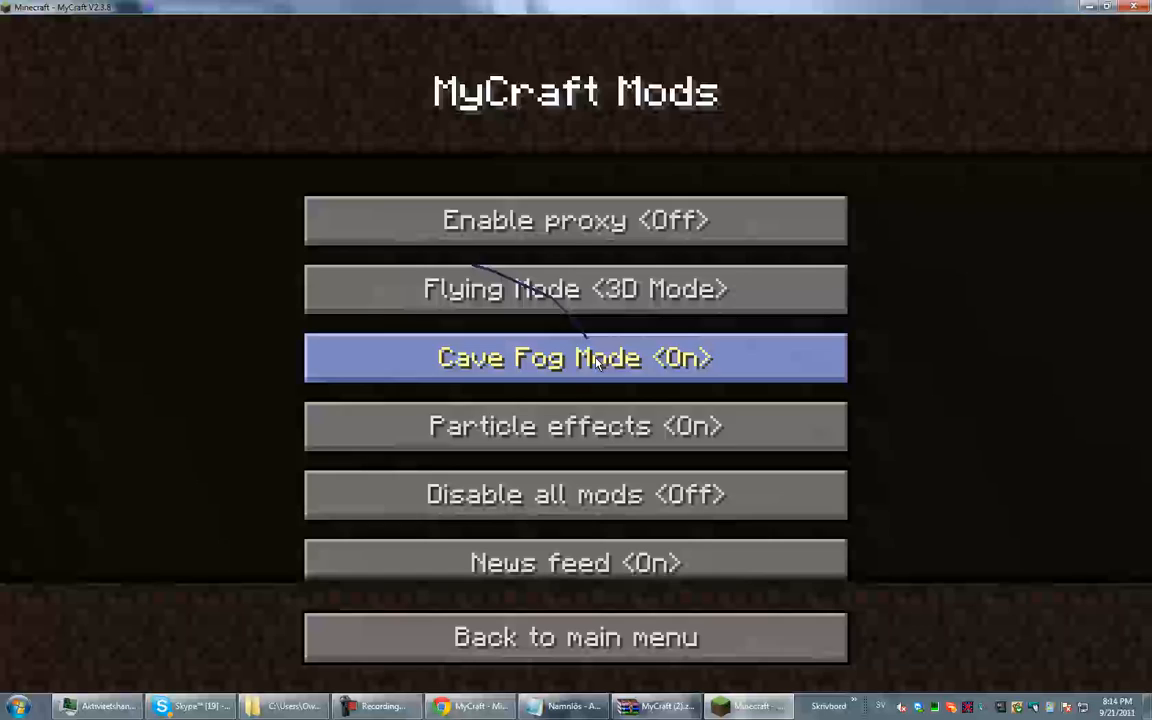
{"action": "left_click", "coordinate": [574, 288]}
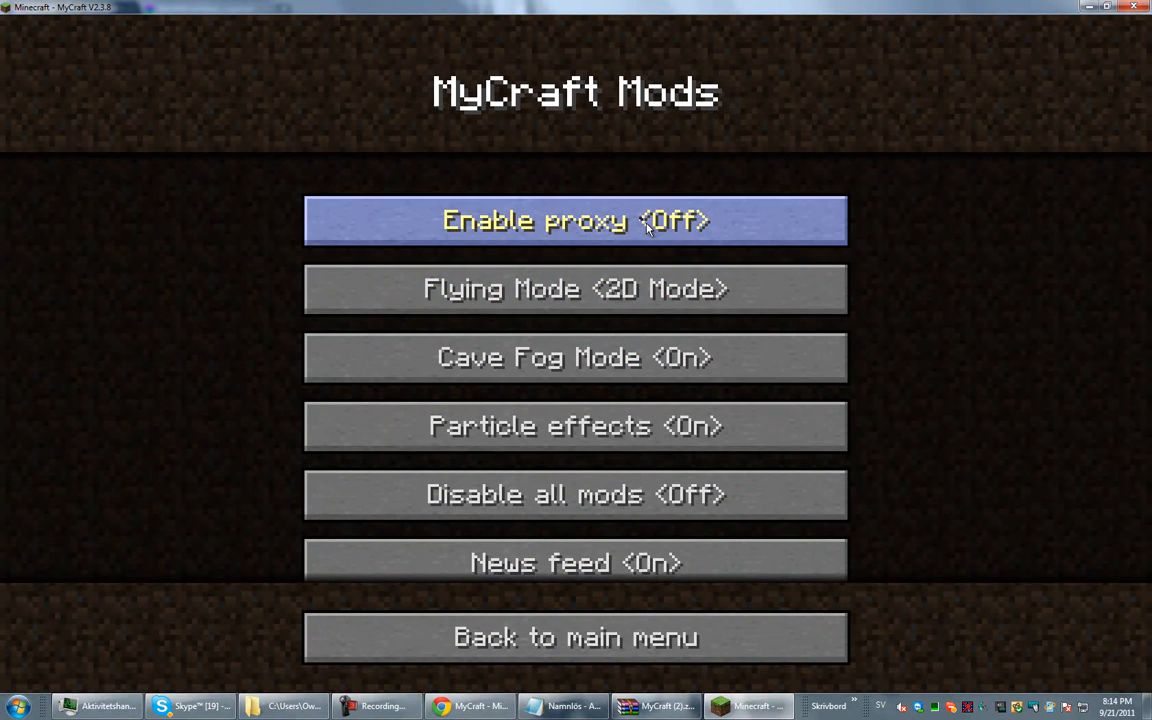
{"action": "mouse_move", "coordinate": [576, 494]}
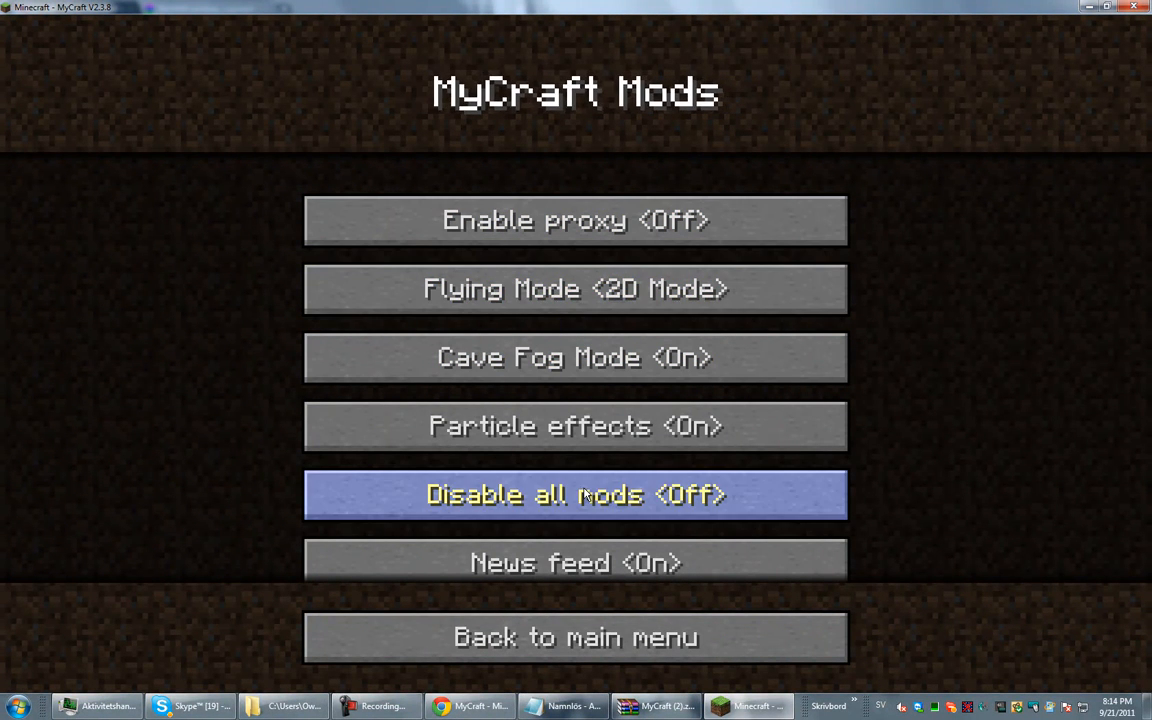
{"action": "mouse_move", "coordinate": [690, 556]}
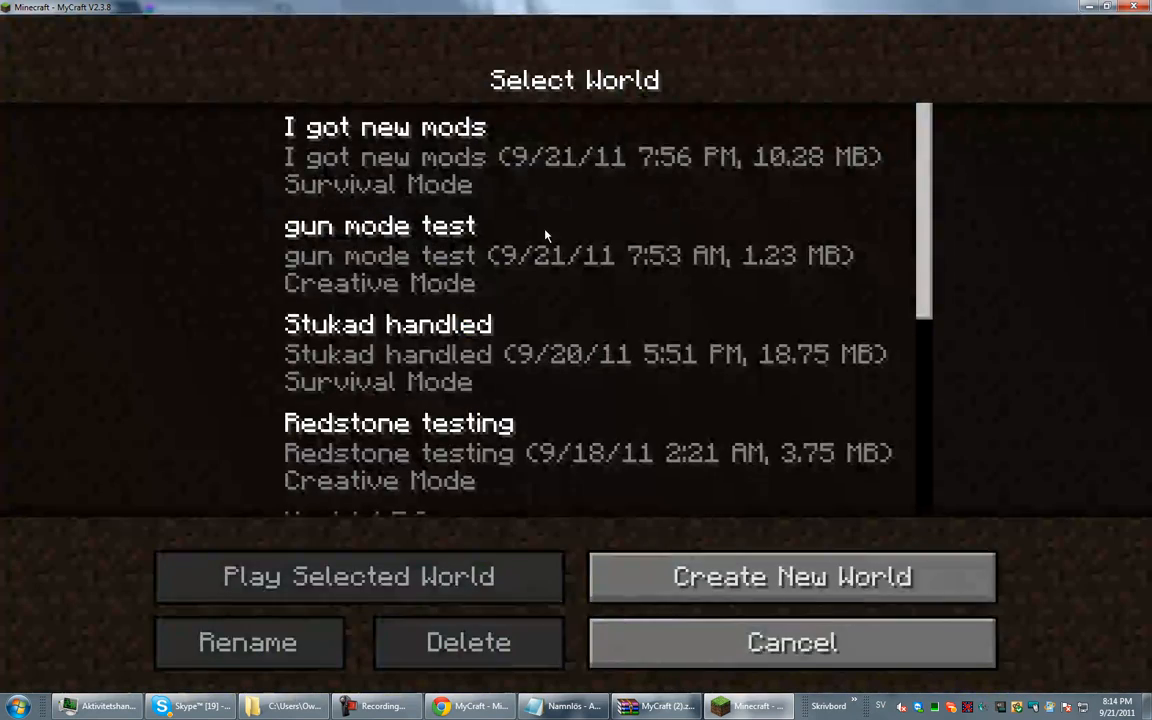
- Play the selected saved world, look around, then pause to the game menu
{"action": "left_click", "coordinate": [358, 576]}
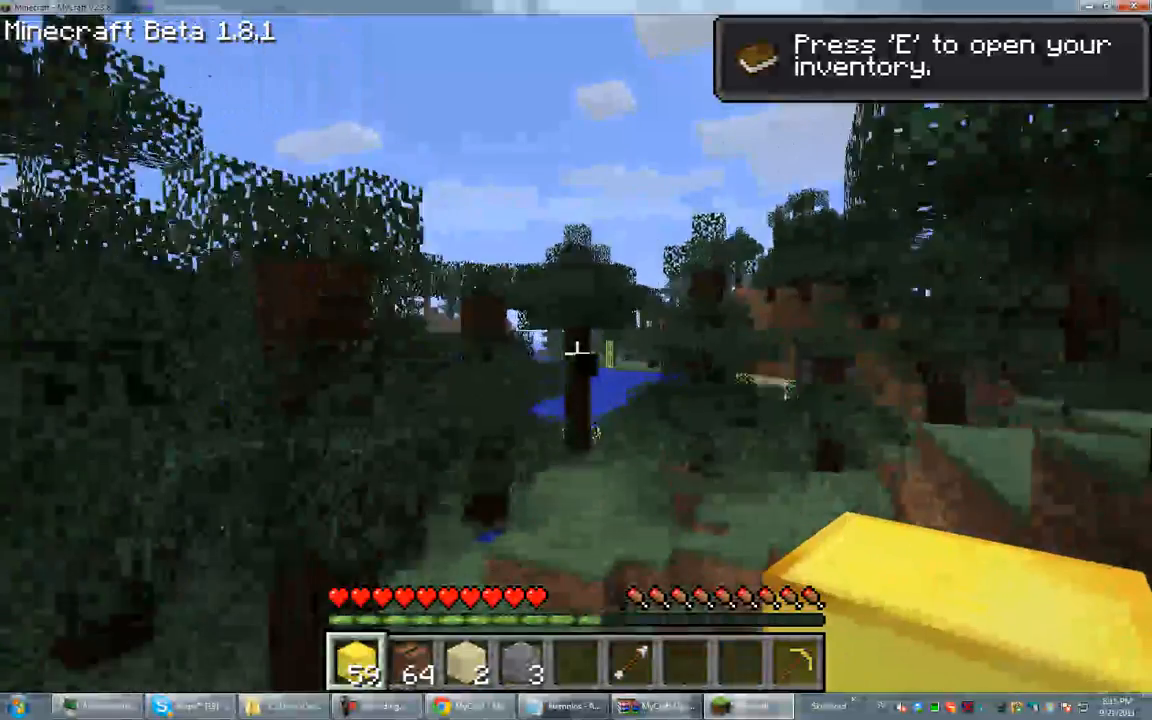
{"action": "mouse_move", "coordinate": [576, 360]}
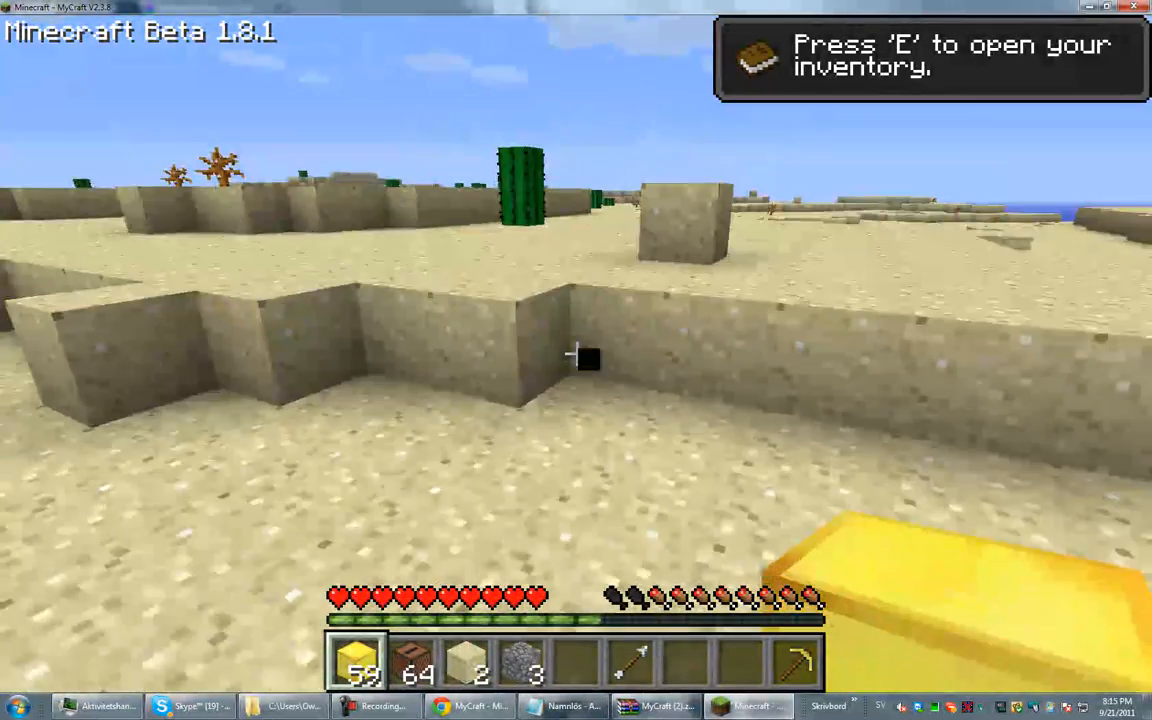
{"action": "key", "text": "Escape"}
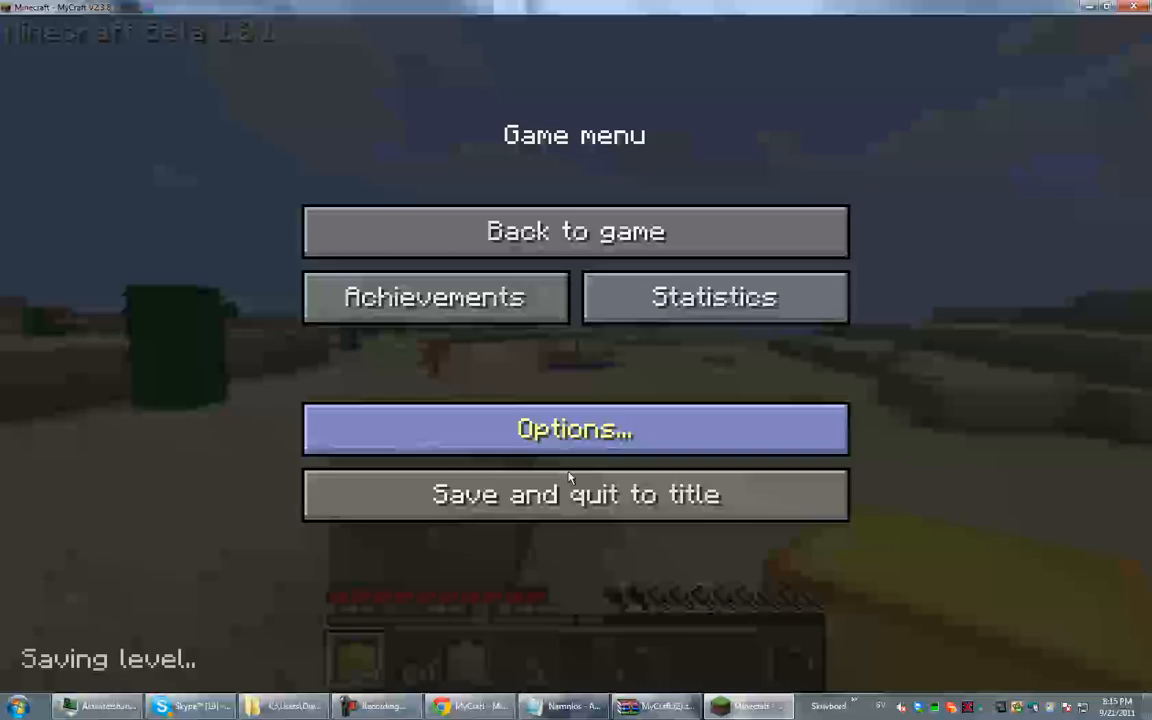
- Leave the paused game and close the Notepad link notes, choosing Don't Save
{"action": "left_click", "coordinate": [574, 494]}
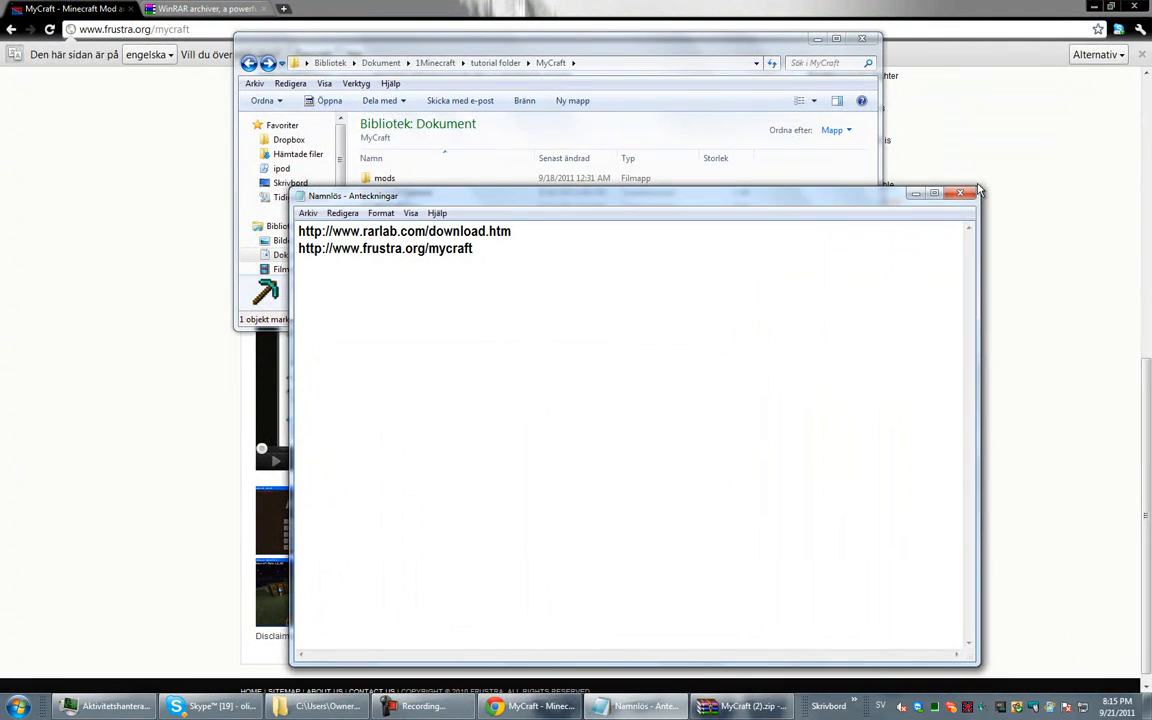
{"action": "left_click", "coordinate": [960, 192]}
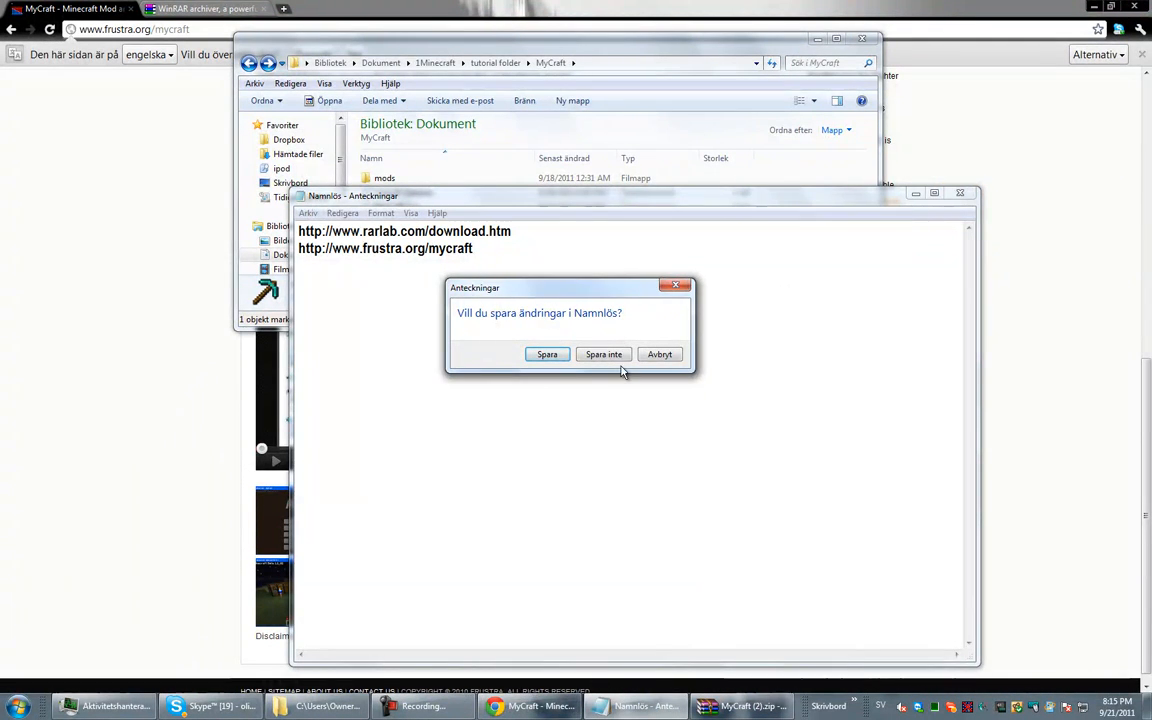
{"action": "left_click", "coordinate": [604, 354]}
{"action": "type", "text": "g"}
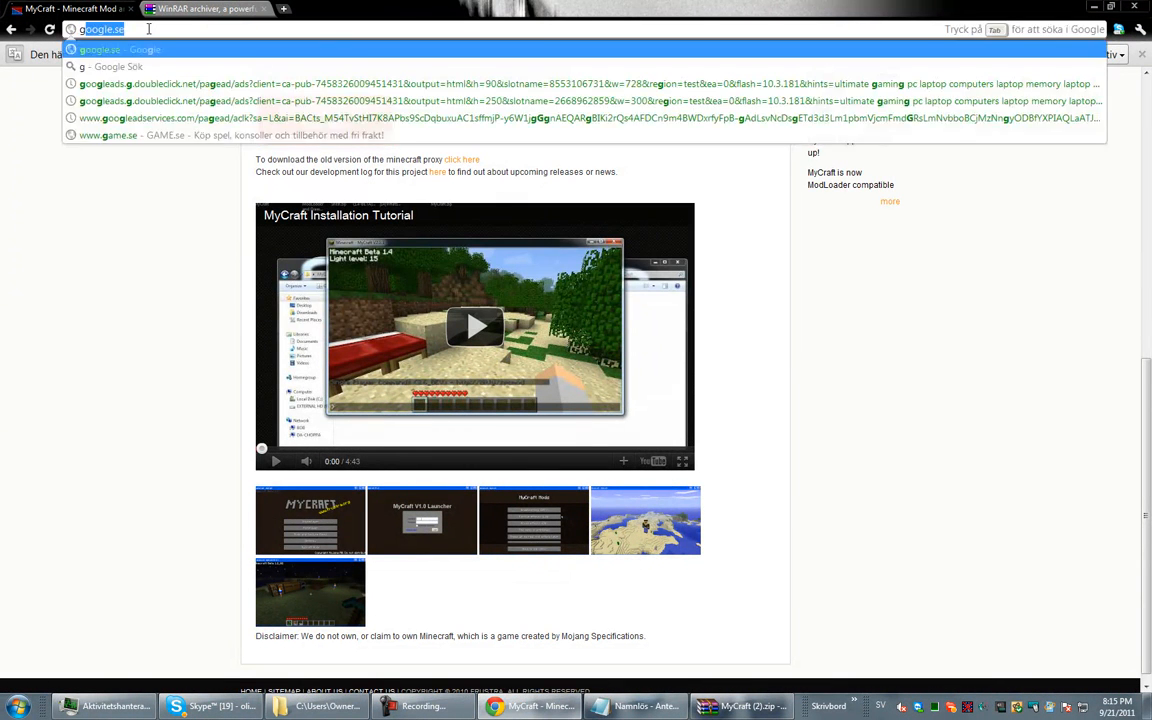
- Find the TooManyItems forum thread, save its 1.8.1 zip to downloads, and return to the MyCraft folder
{"action": "type", "text": "toomanyitems mod minecr"}
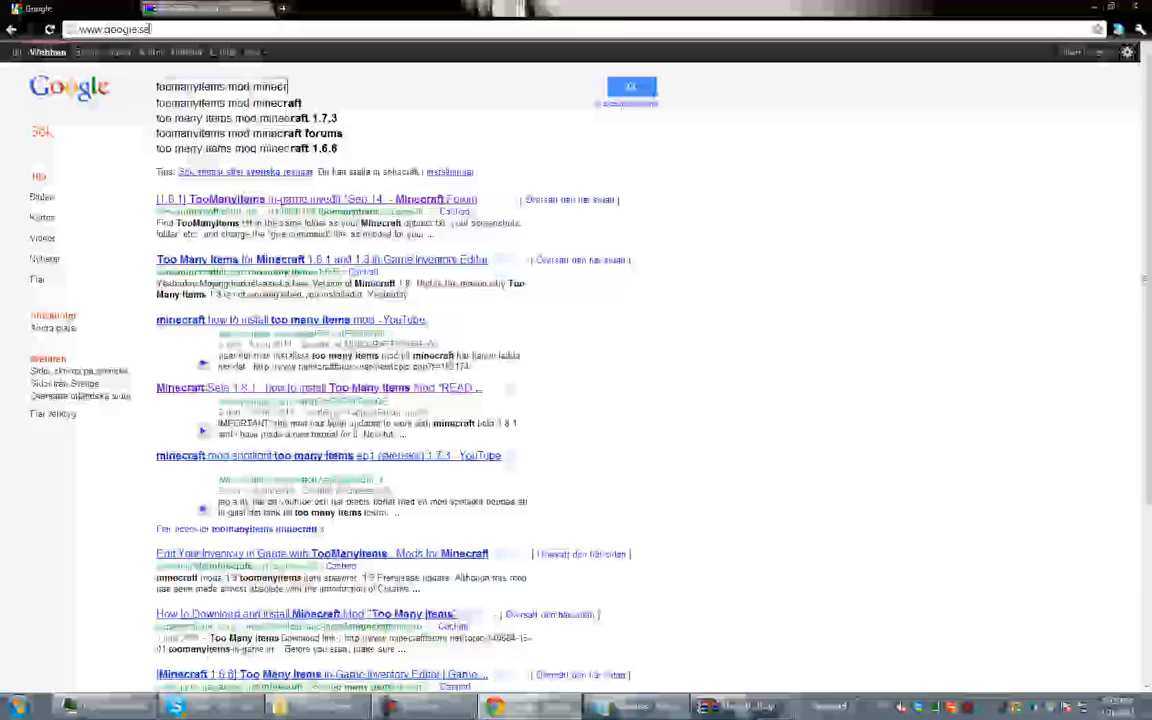
{"action": "left_click", "coordinate": [632, 86]}
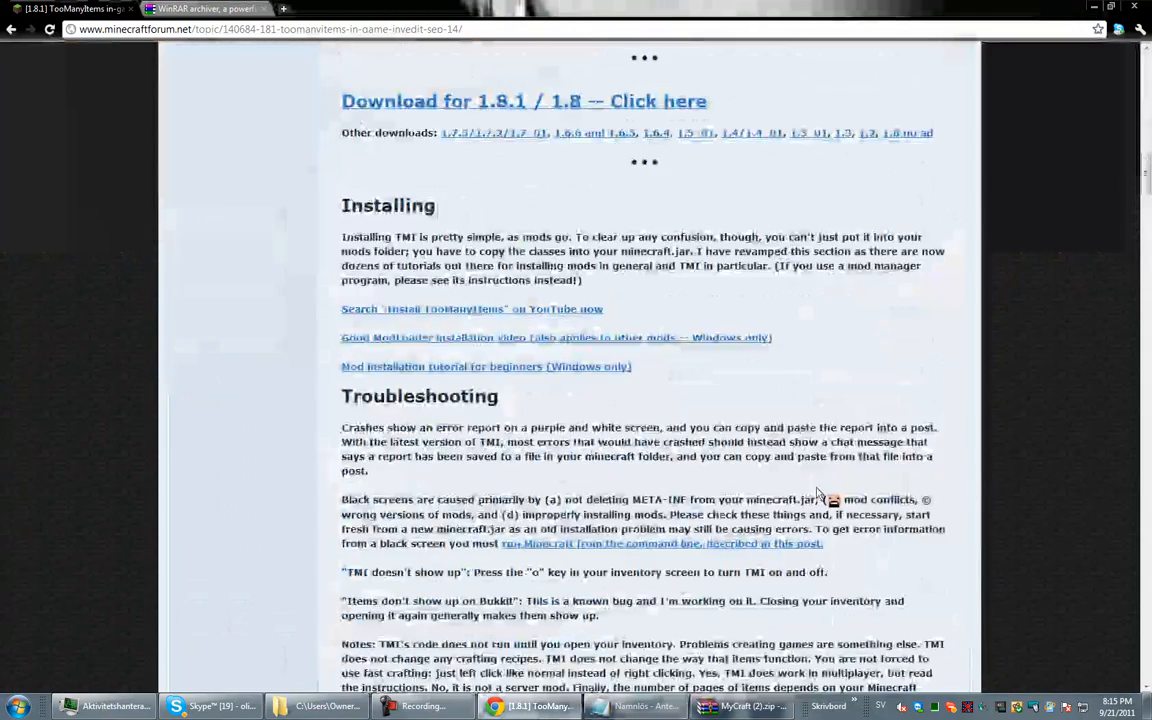
{"action": "scroll", "scroll_direction": "up", "scroll_amount": 3}
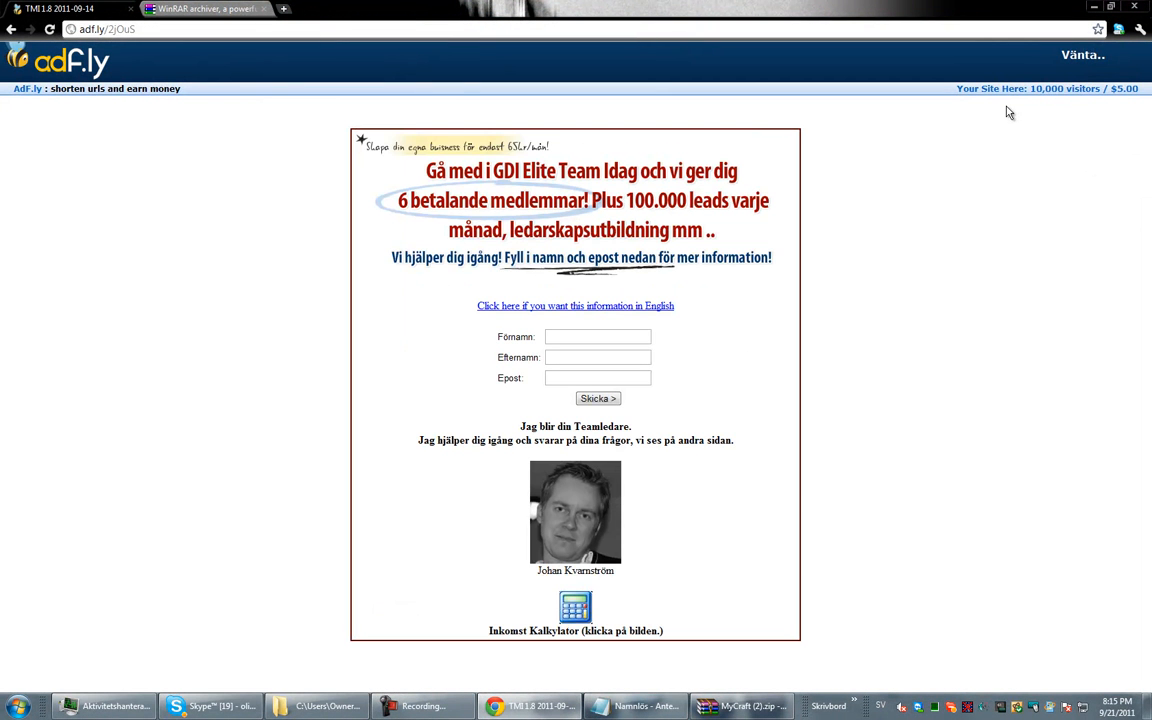
{"action": "mouse_move", "coordinate": [1140, 76]}
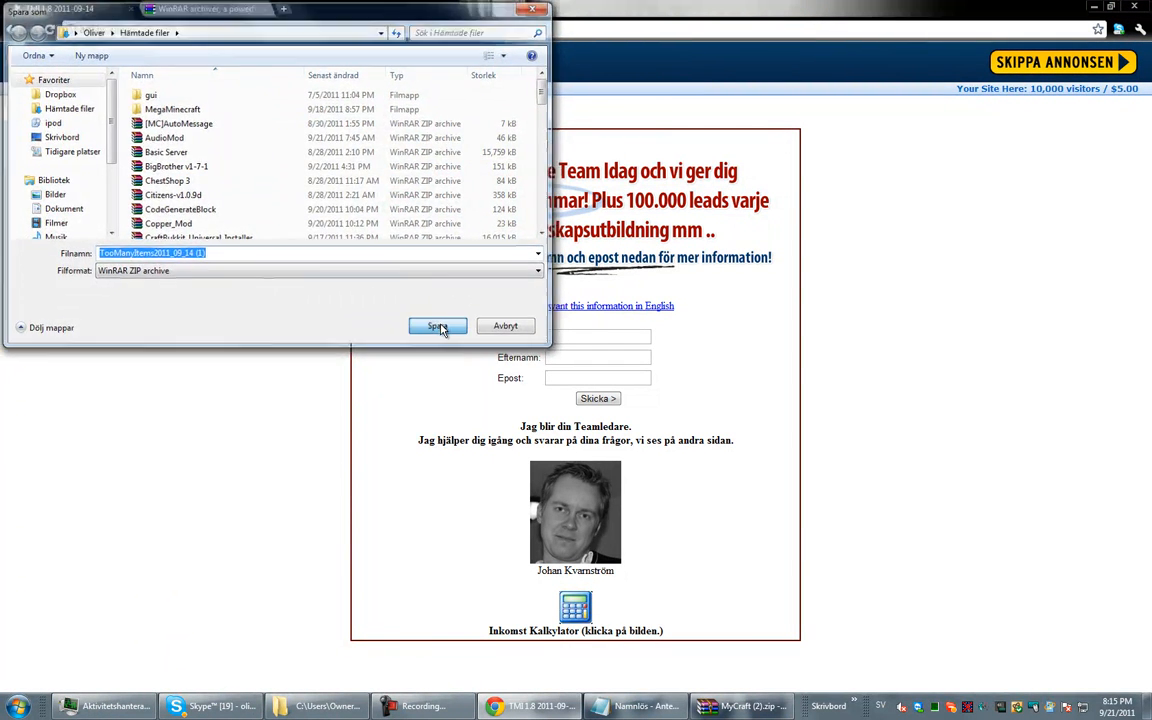
{"action": "left_click", "coordinate": [436, 324]}
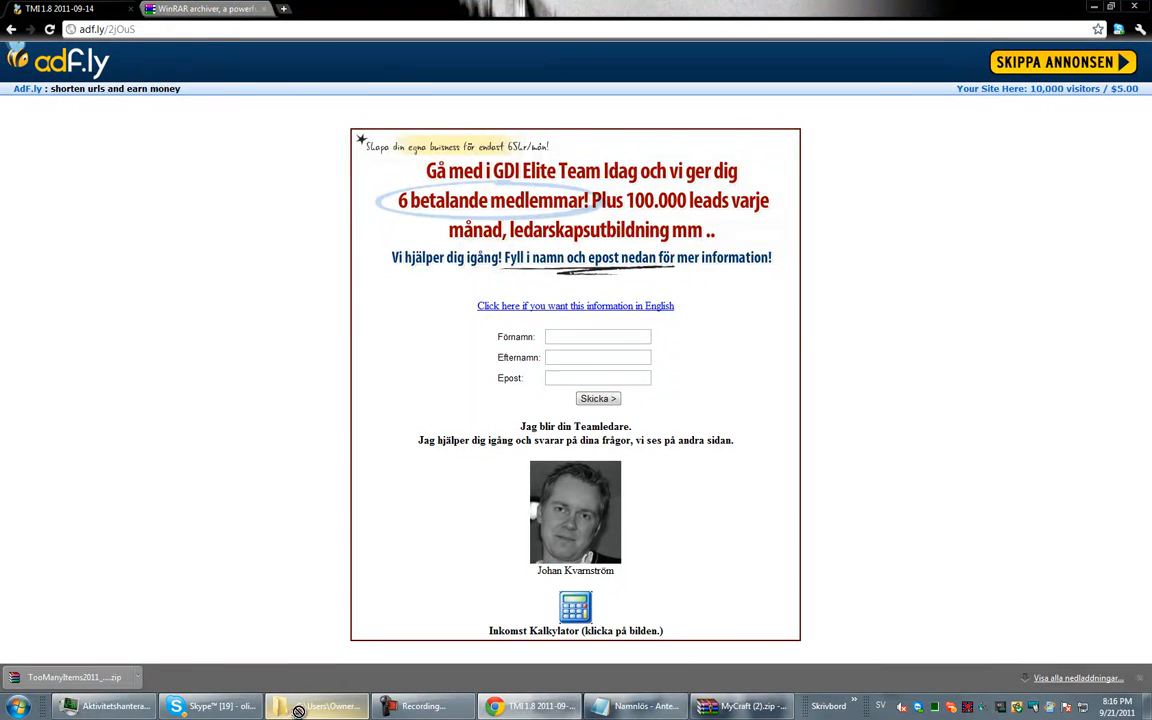
{"action": "left_click", "coordinate": [316, 706]}
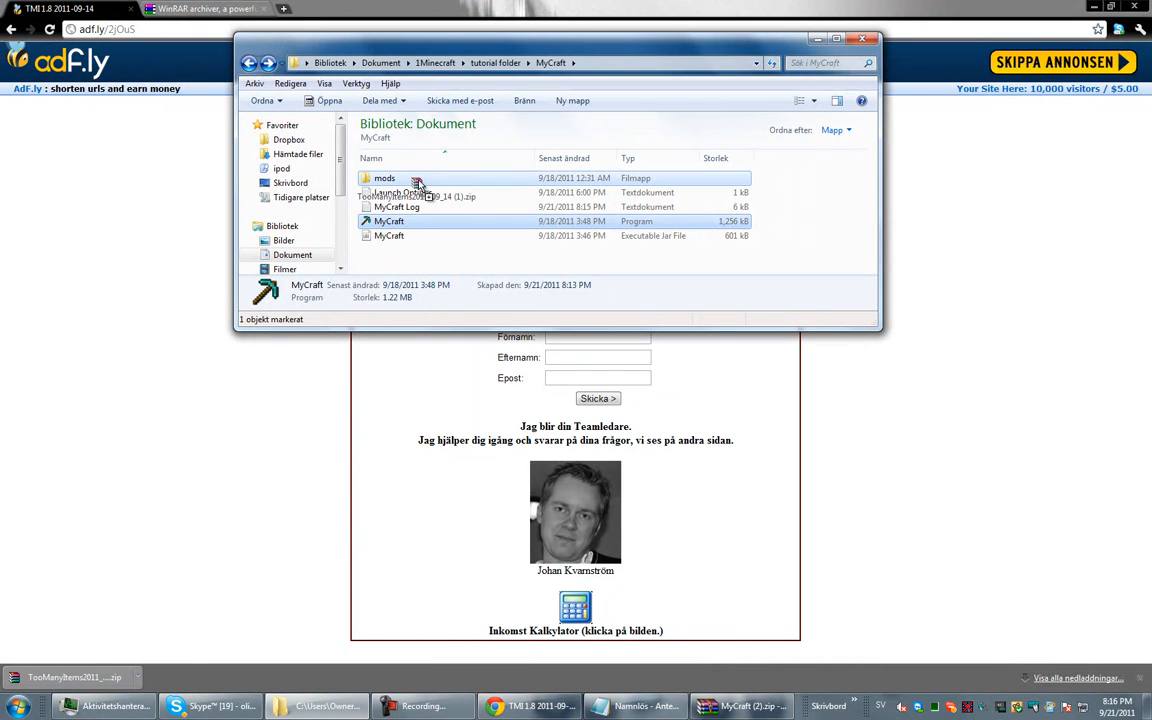
- Extract the TooManyItems zip into its own folder inside MyCraft's mods folder
{"action": "double_click", "coordinate": [384, 178]}
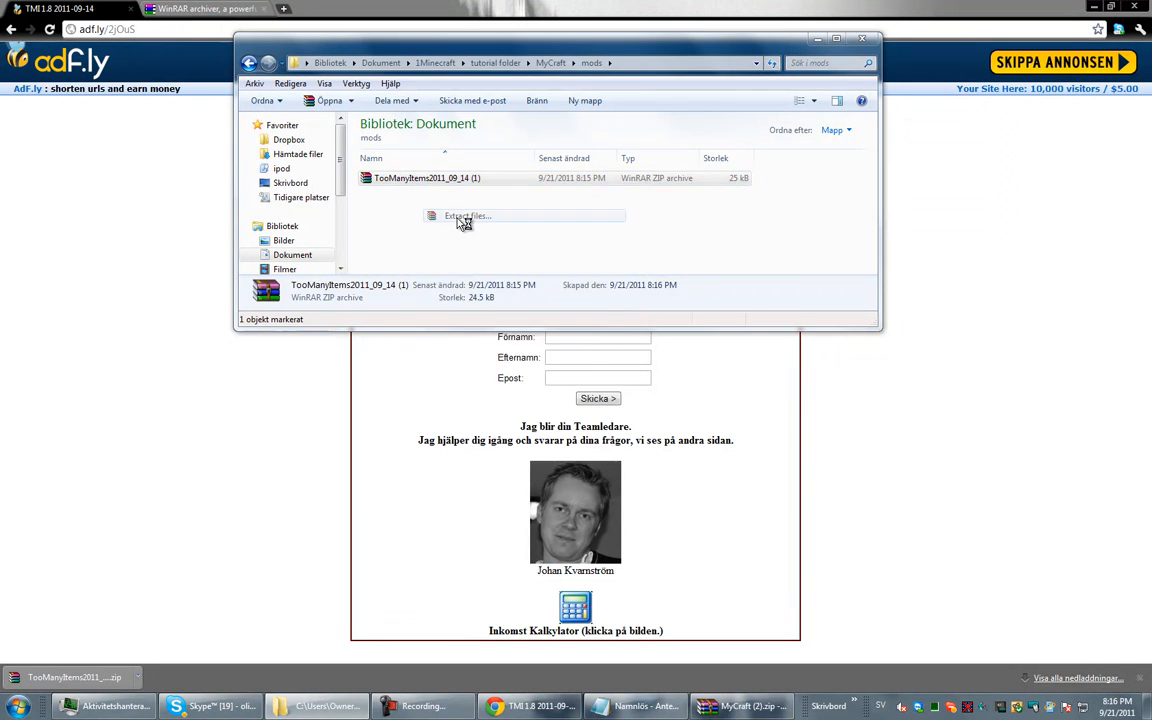
{"action": "left_click", "coordinate": [464, 216]}
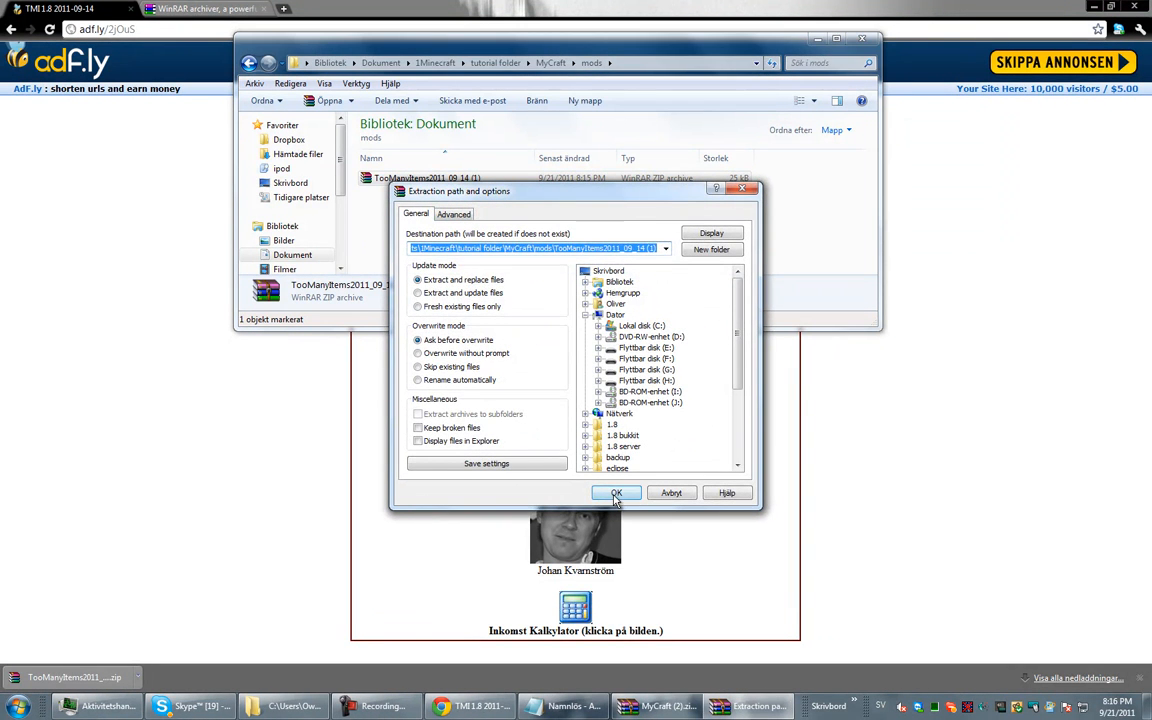
{"action": "left_click", "coordinate": [616, 492]}
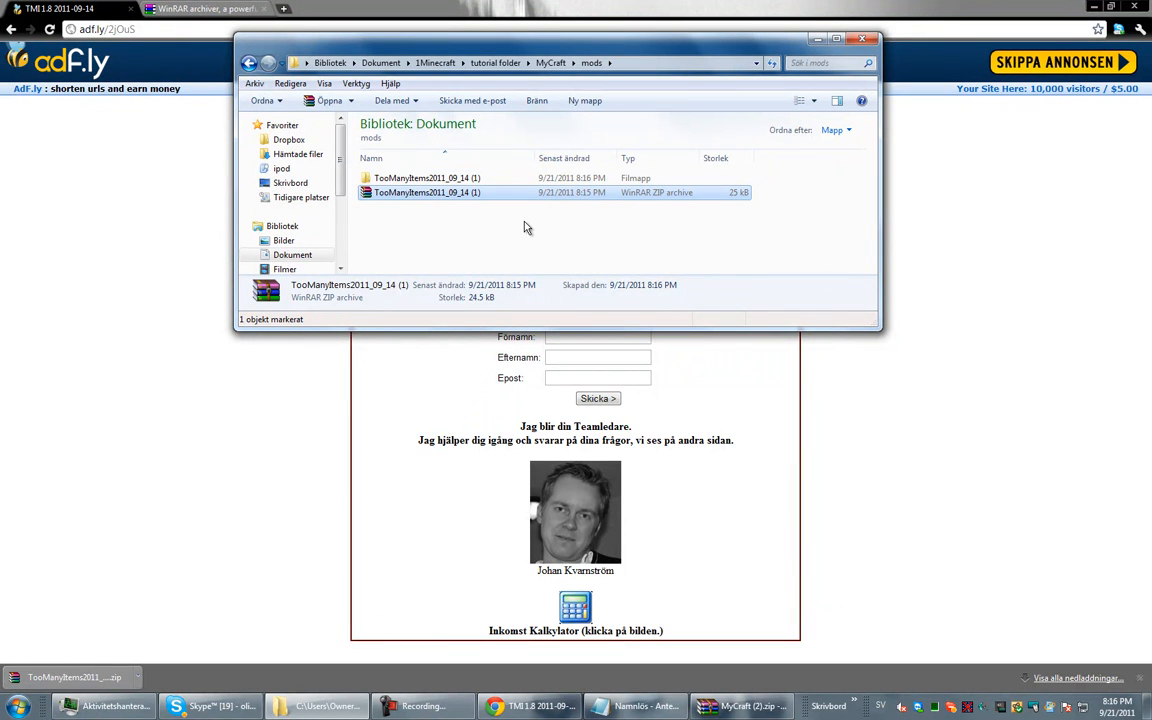
- Check the extracted TooManyItems folder contents and close the Explorer window
{"action": "key", "text": "Delete"}
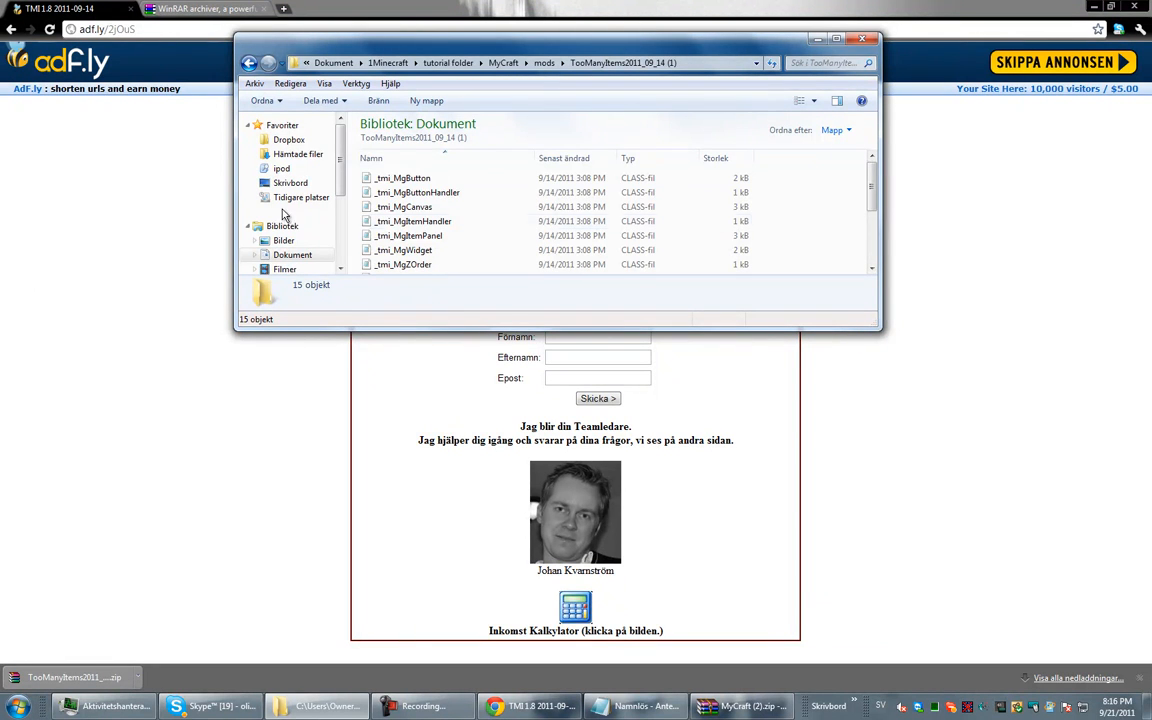
{"action": "scroll", "scroll_direction": "down", "scroll_amount": 3}
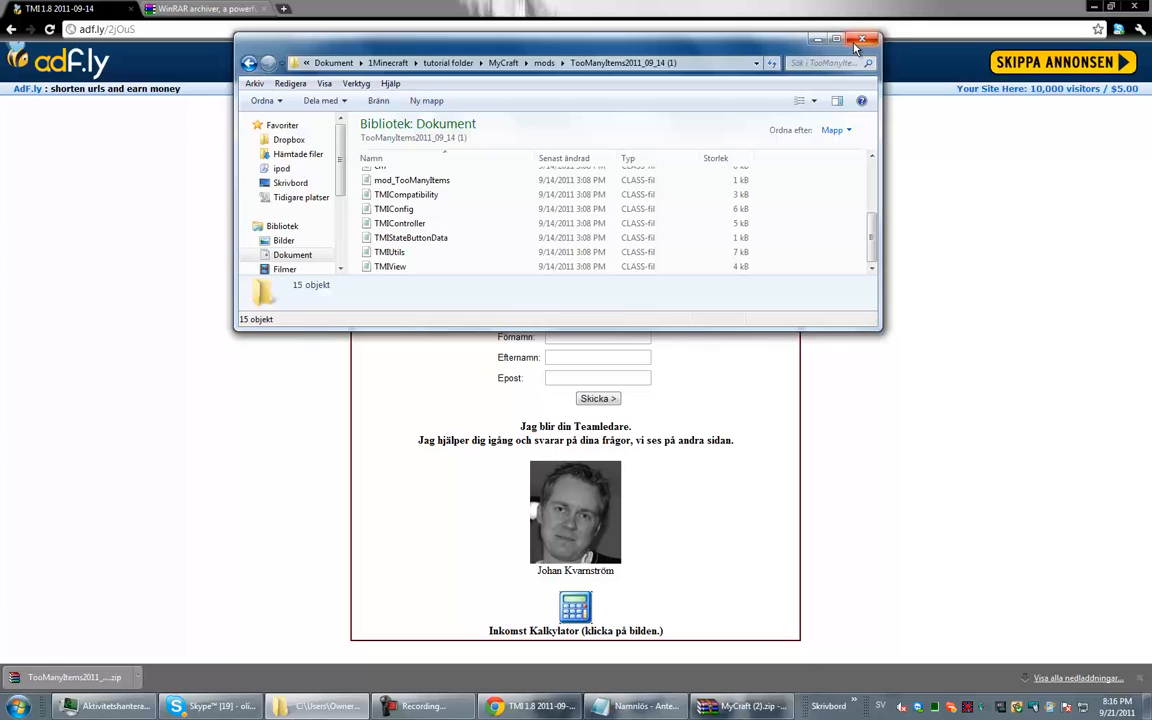
{"action": "left_click", "coordinate": [862, 40]}
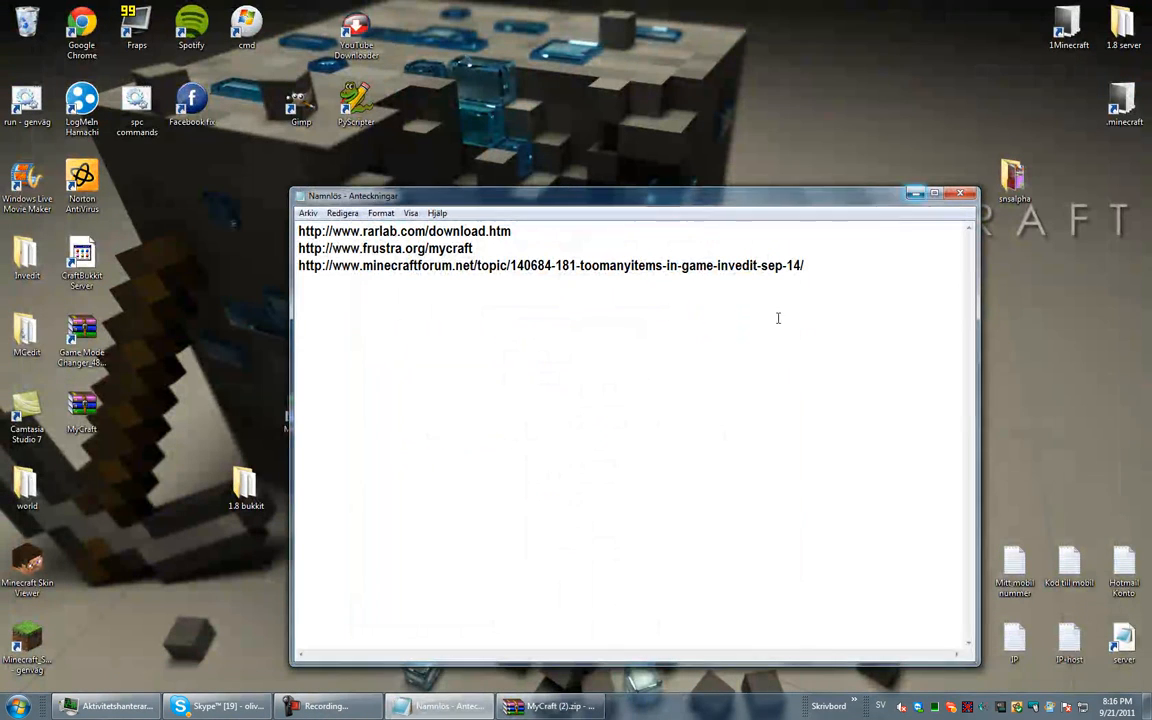
- Browse 1Minecraft > Texture Packs > tutorial folder > MyCraft and launch the MyCraft program
{"action": "right_click", "coordinate": [548, 706]}
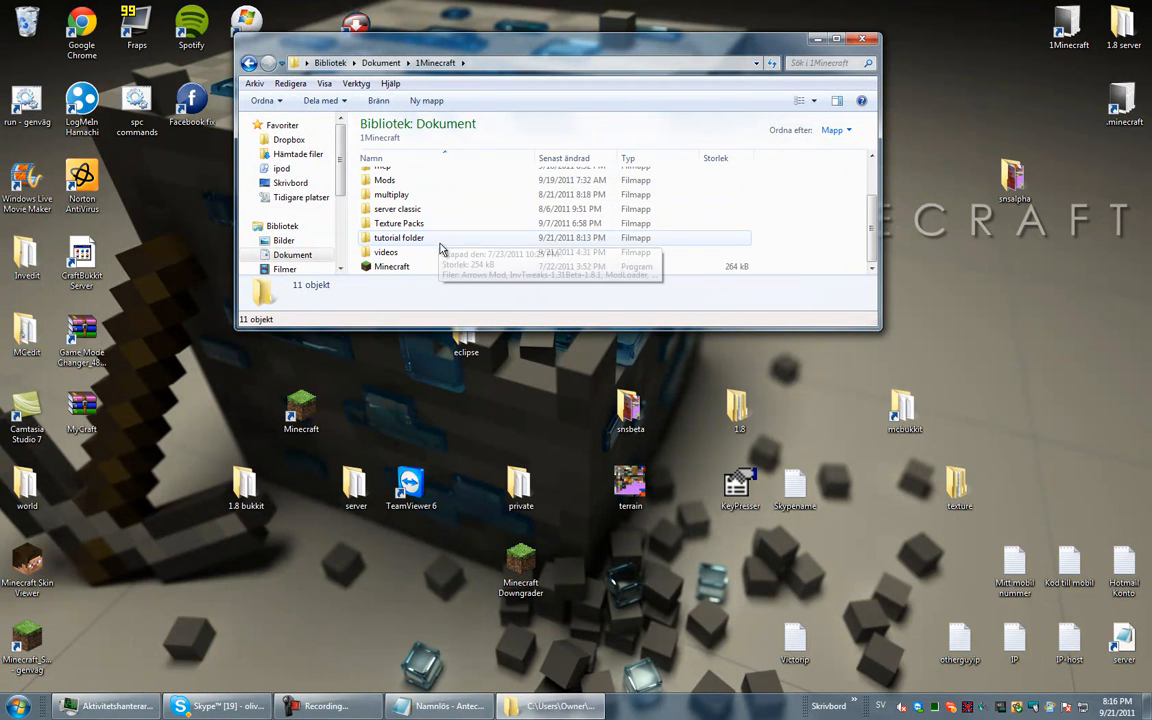
{"action": "mouse_move", "coordinate": [416, 242]}
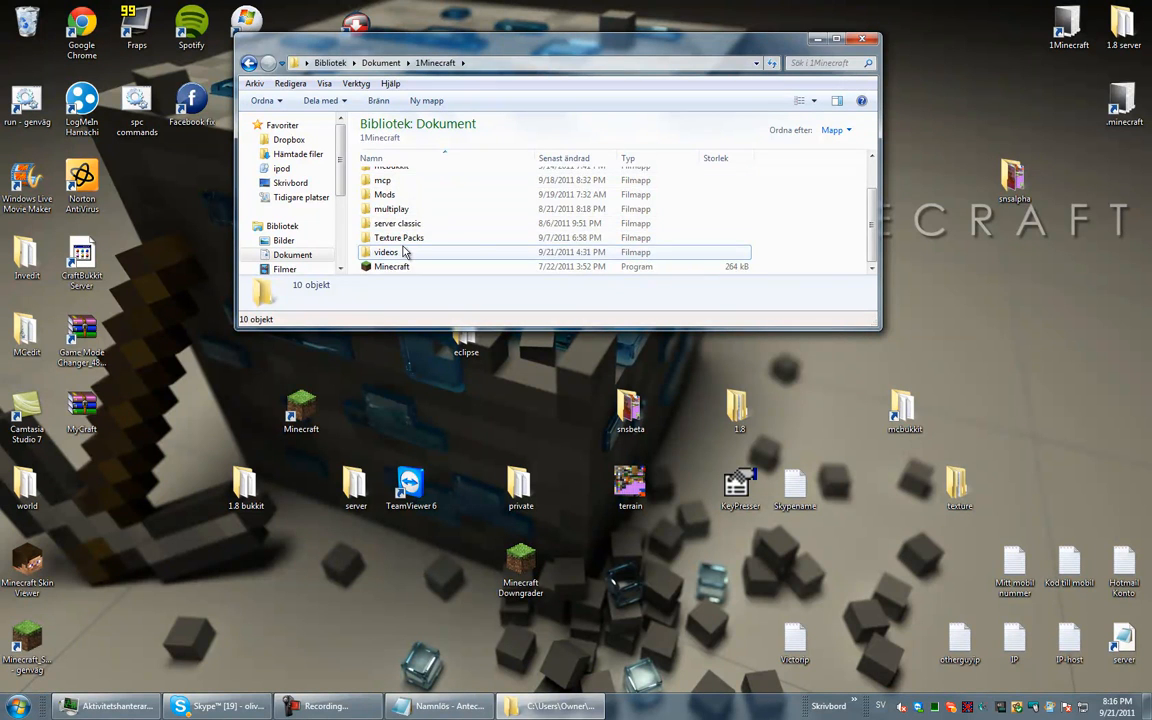
{"action": "left_click", "coordinate": [386, 266]}
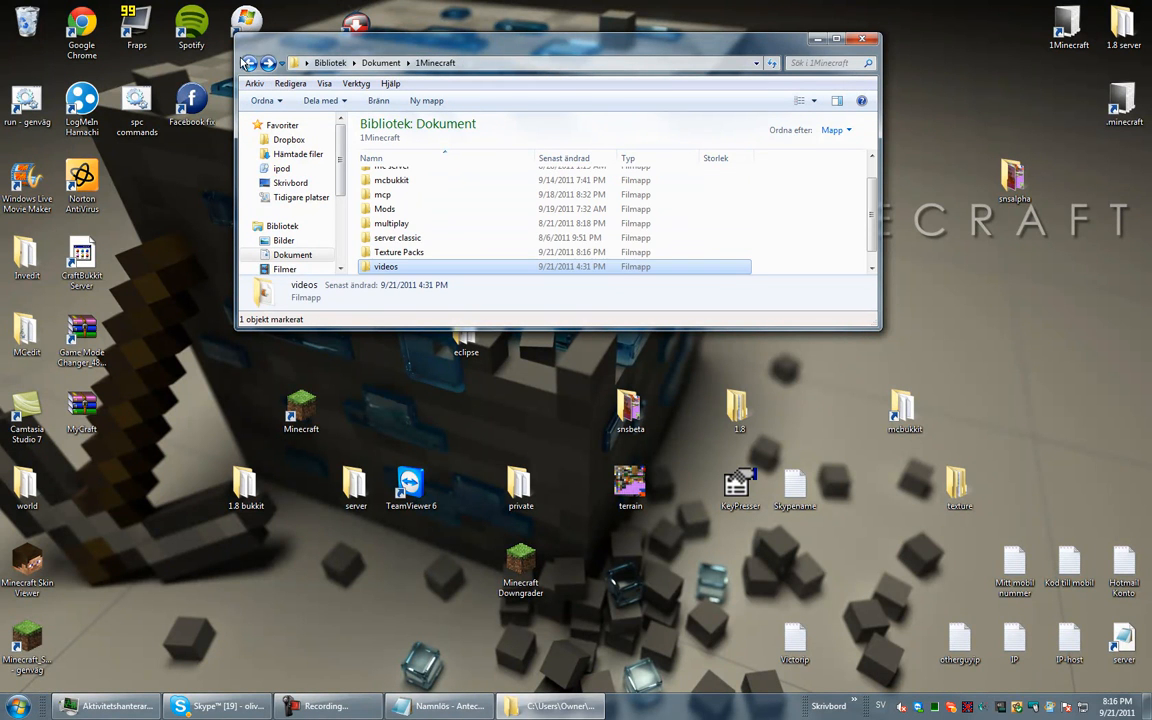
{"action": "double_click", "coordinate": [398, 252]}
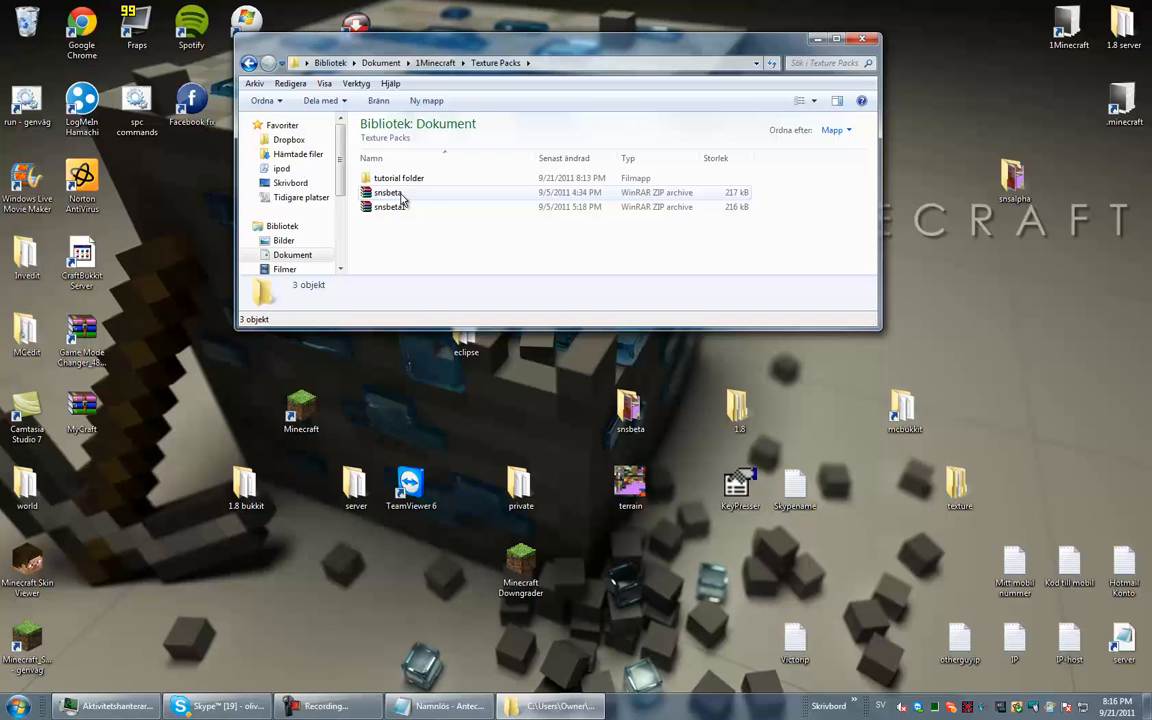
{"action": "double_click", "coordinate": [400, 176]}
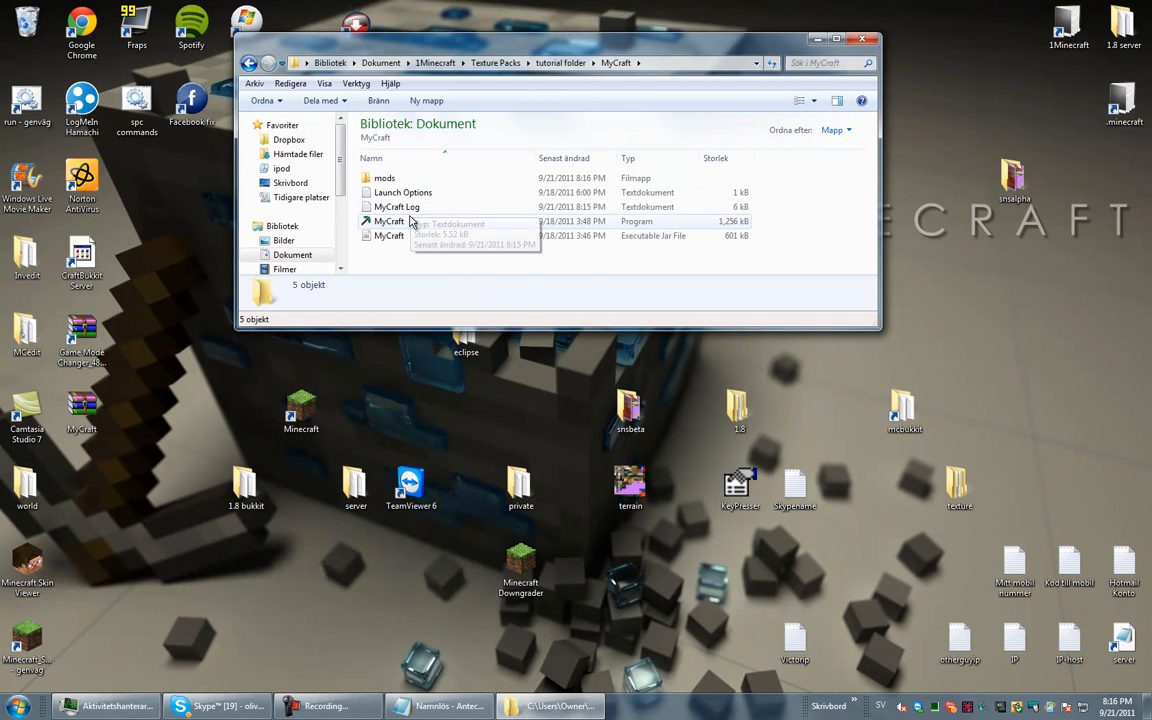
{"action": "double_click", "coordinate": [388, 220]}
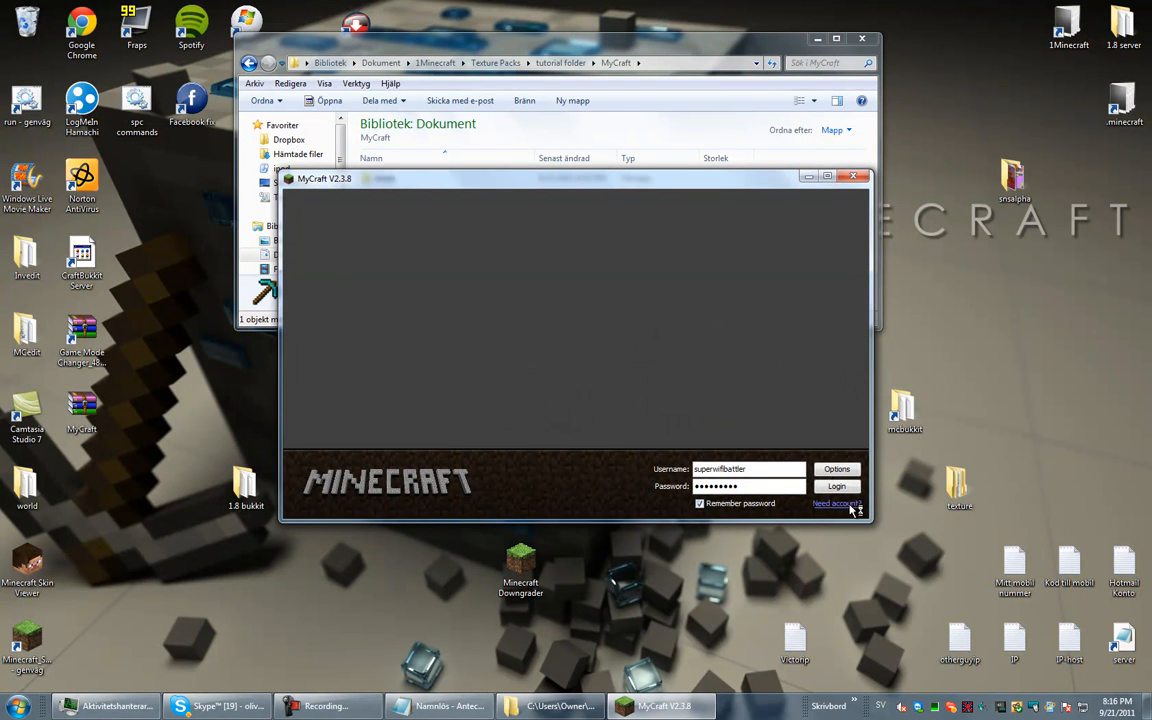
- Log in through the launcher and load a singleplayer world
{"action": "left_click", "coordinate": [836, 486]}
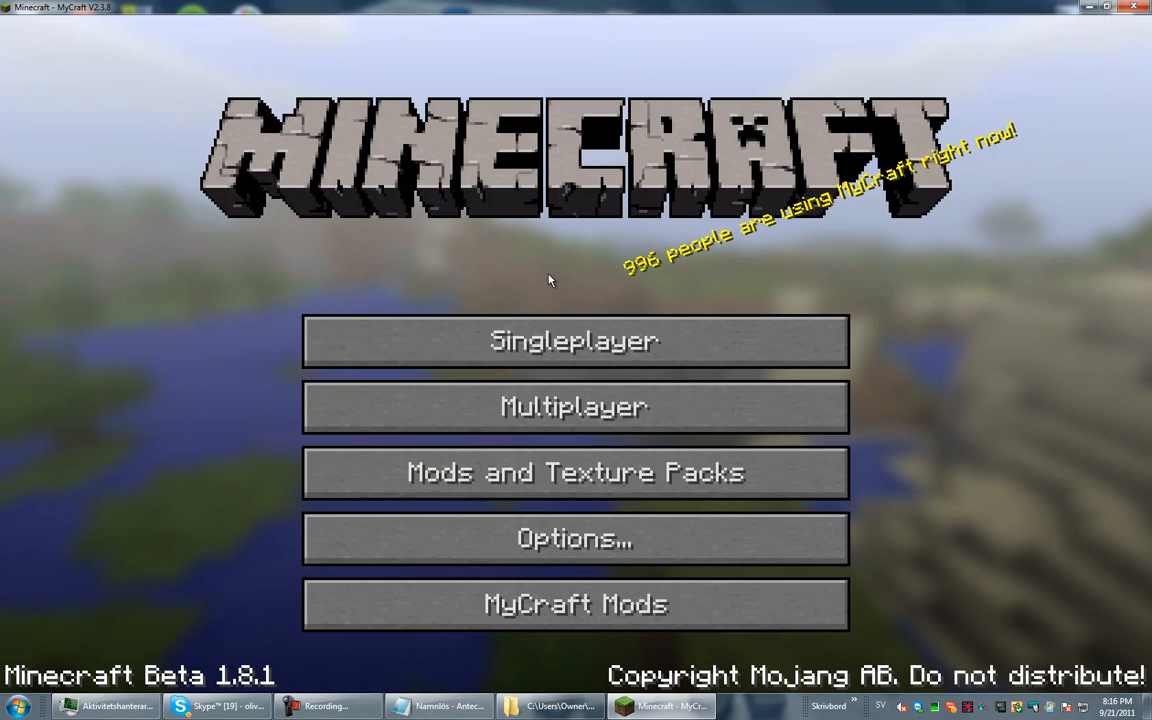
{"action": "left_click", "coordinate": [574, 340]}
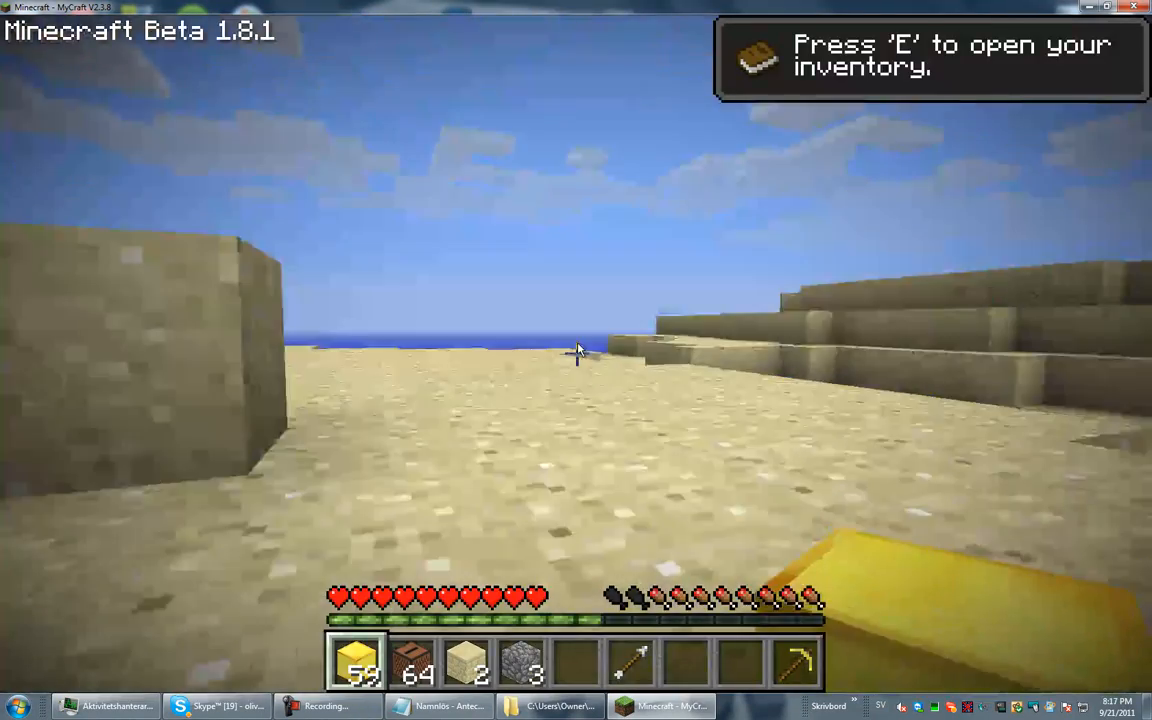
- Walk the world, then bring up the inventory with the TooManyItems item list and save slots
{"action": "key", "text": "e"}
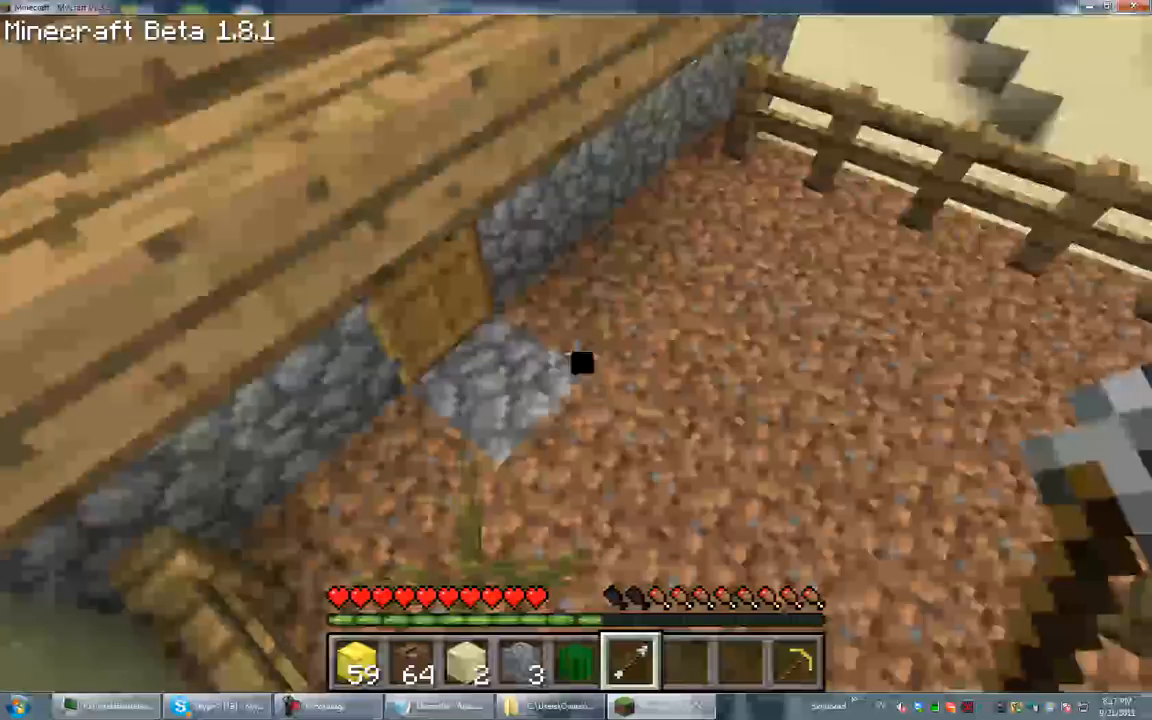
{"action": "mouse_move", "coordinate": [576, 360]}
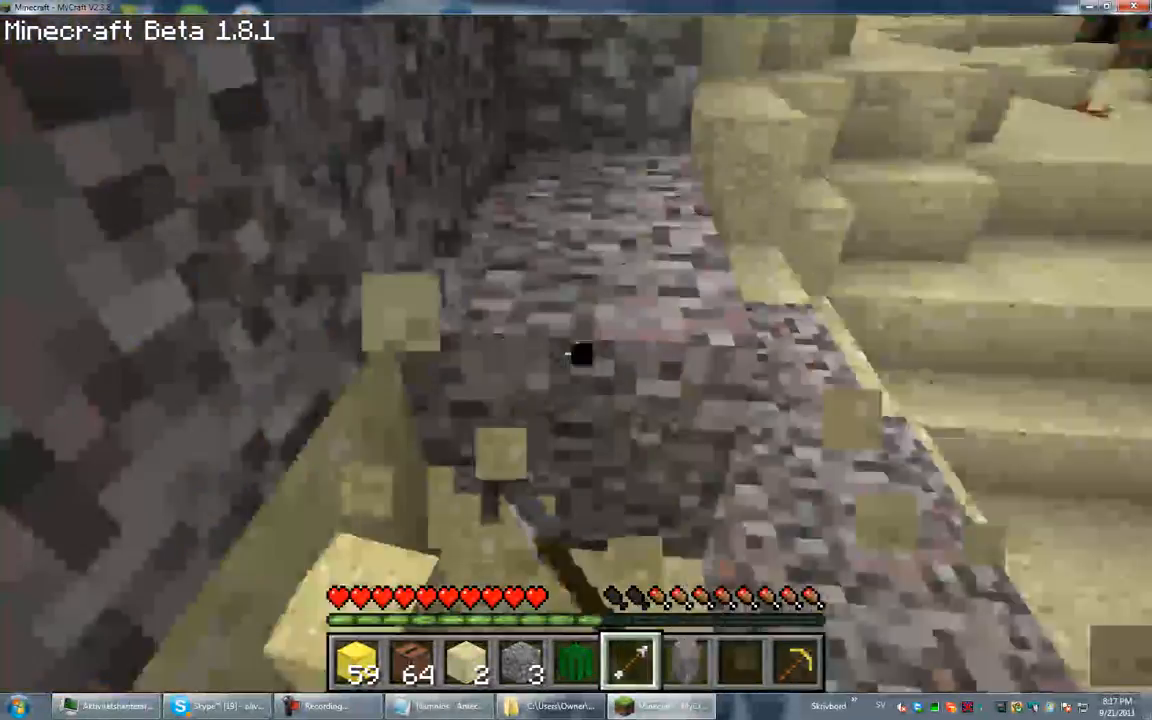
{"action": "mouse_move", "coordinate": [576, 360]}
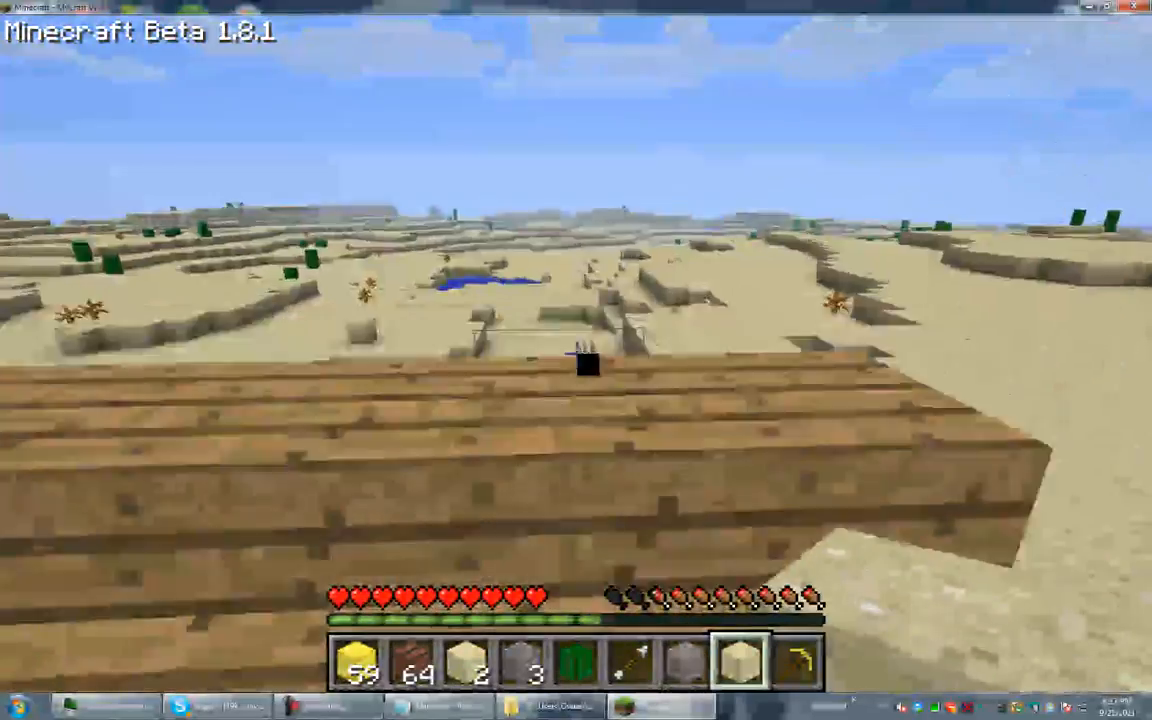
{"action": "mouse_move", "coordinate": [576, 360]}
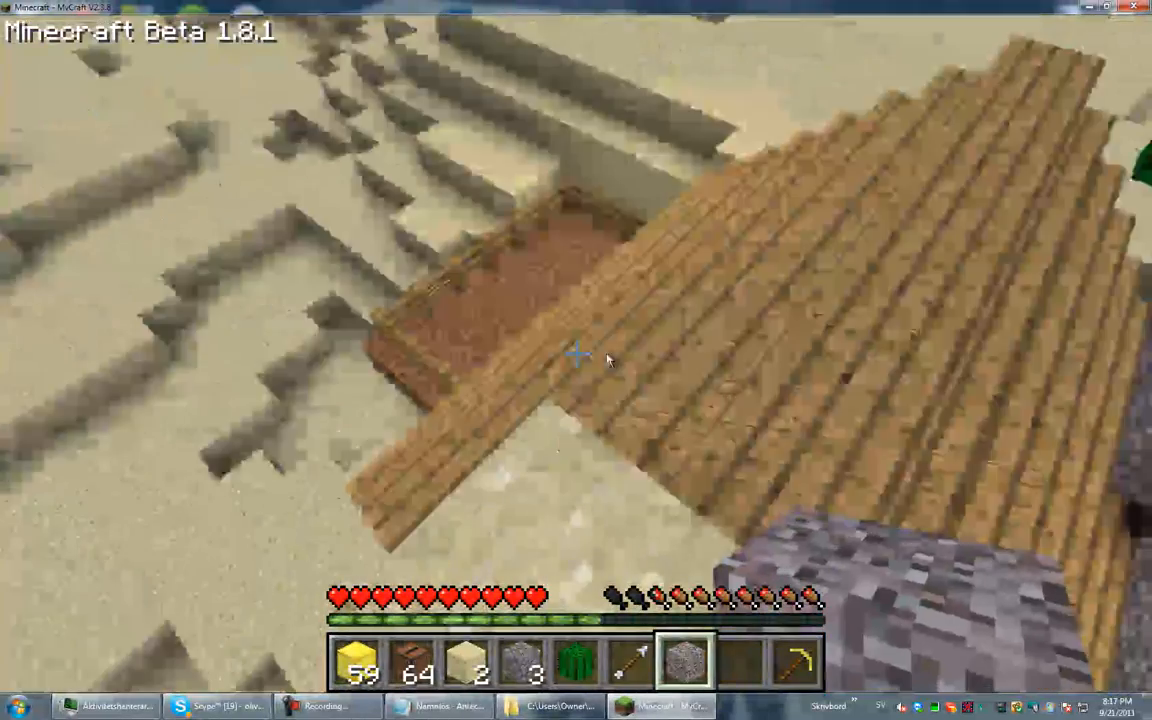
{"action": "key", "text": "e"}
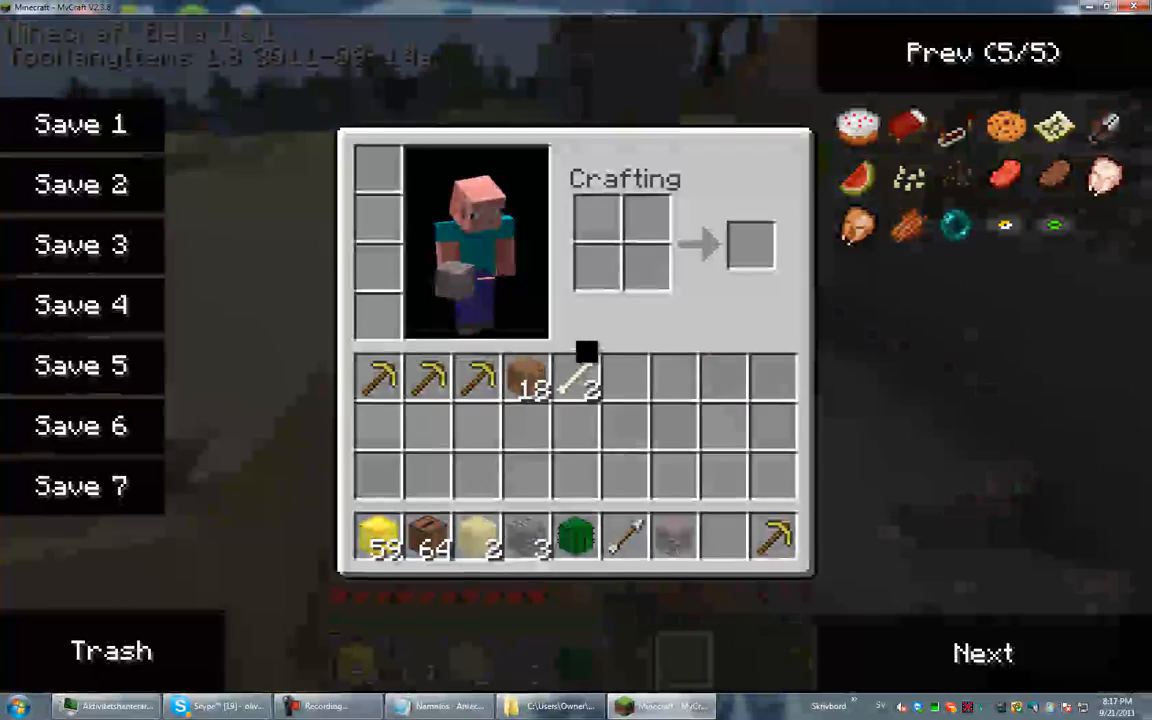